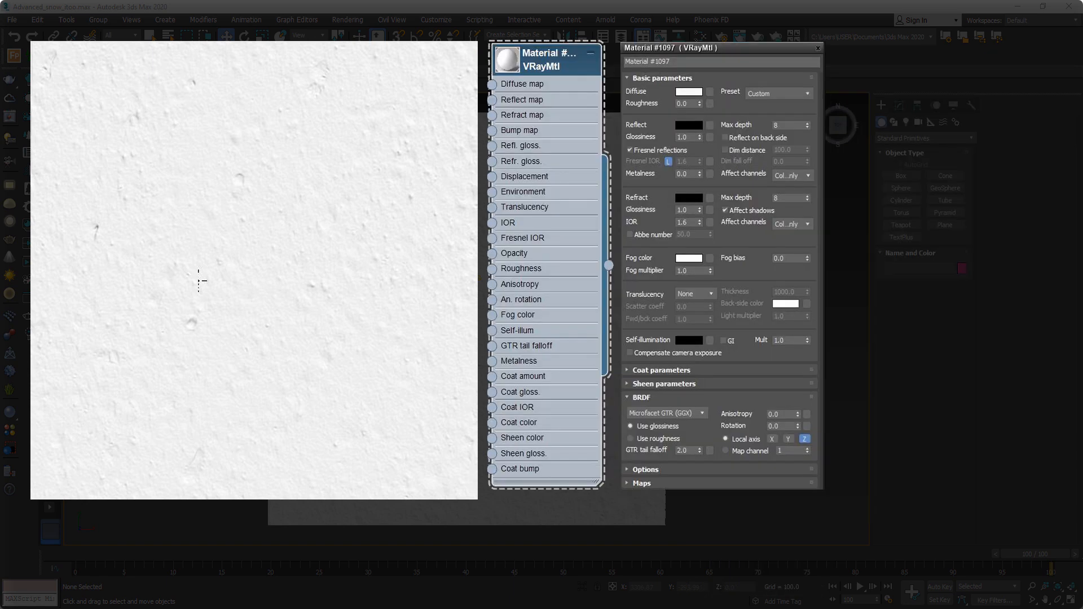
Close the Slate Material Editor to return to the Perspective view of the snow plane.
left_click(687, 91)
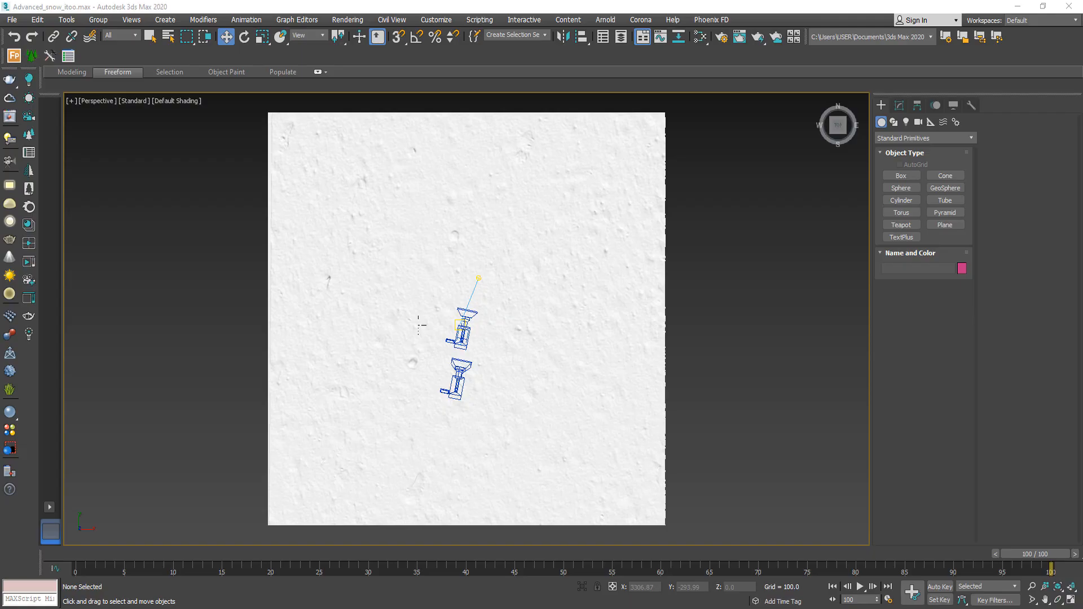
Create a VRayMtl with a snow_shape.jpg Bitmap in Diffuse, real-world scale off.
left_click(944, 225)
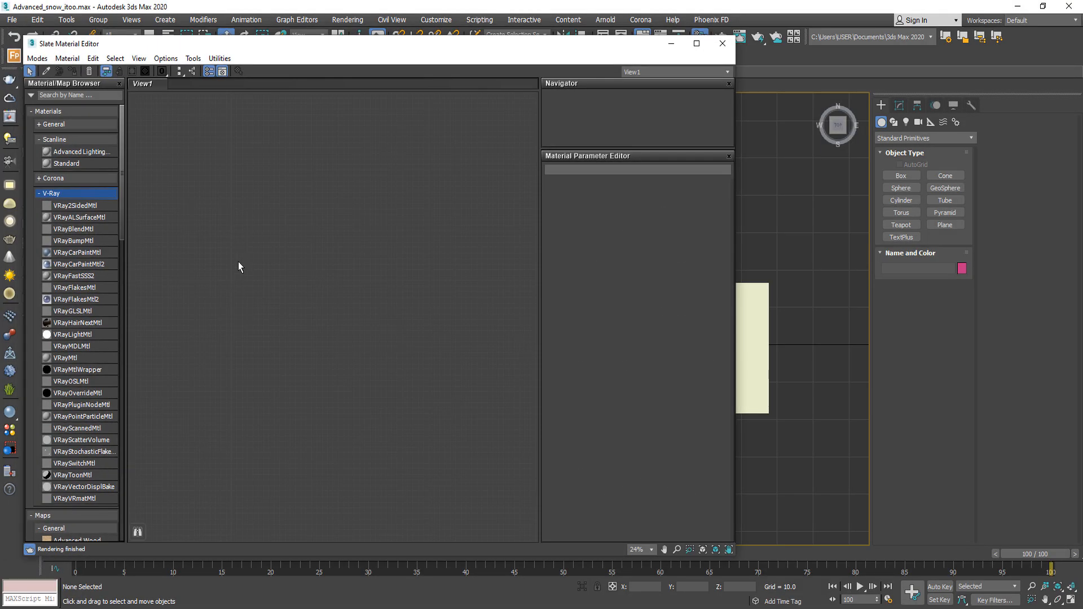
left_click(65, 357)
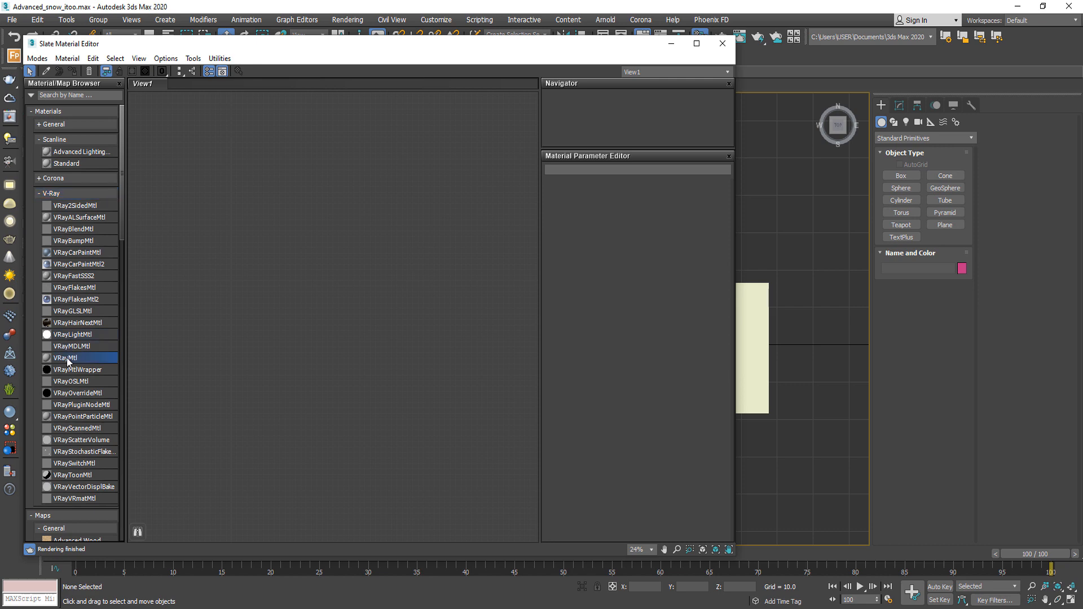
double_click(66, 357)
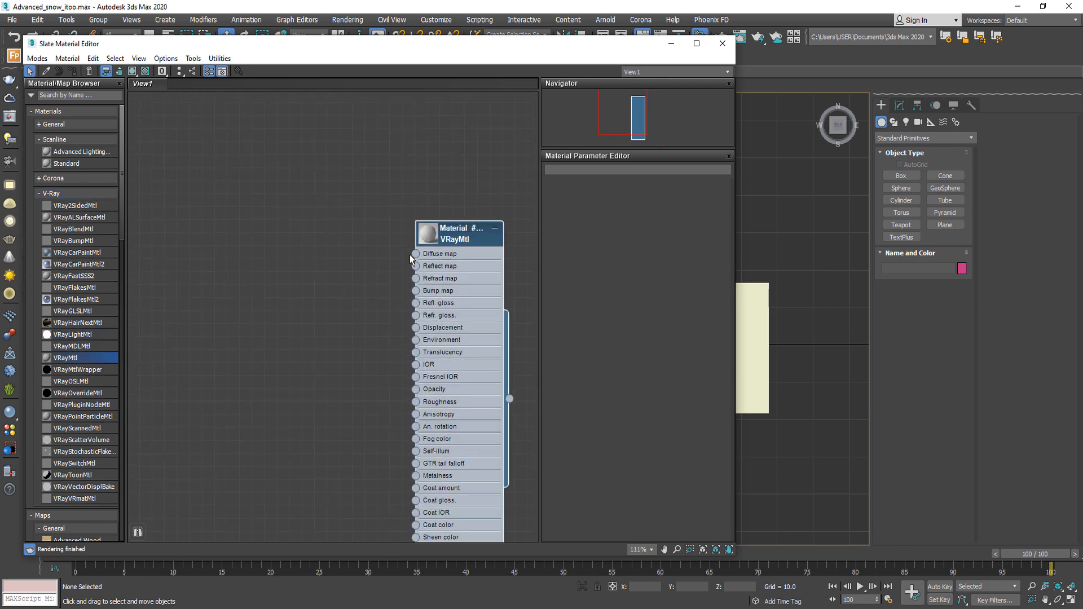
left_click_drag(415, 253, 348, 145)
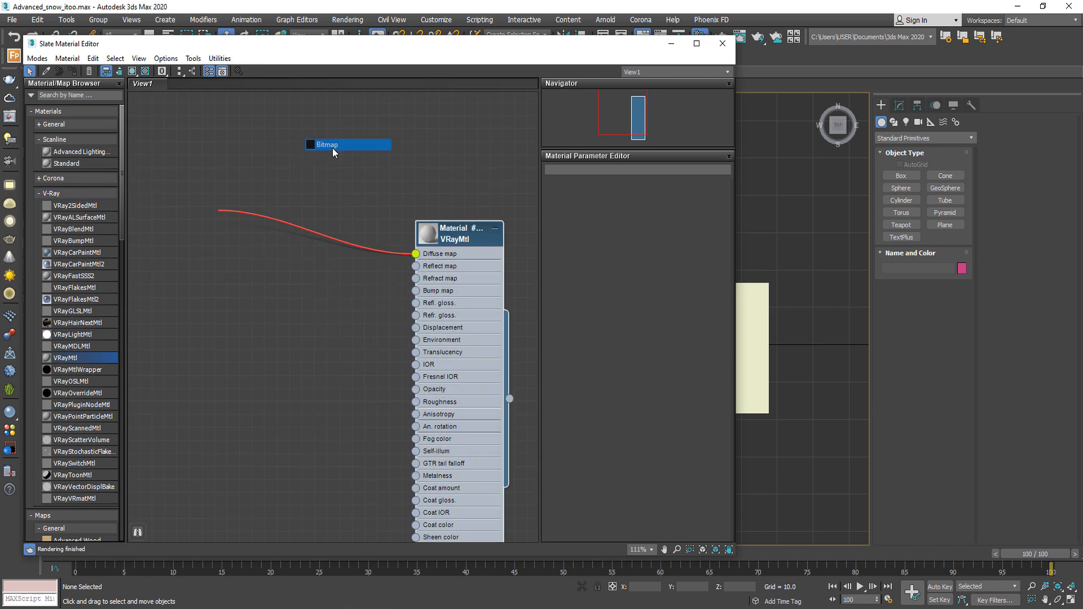
double_click(347, 144)
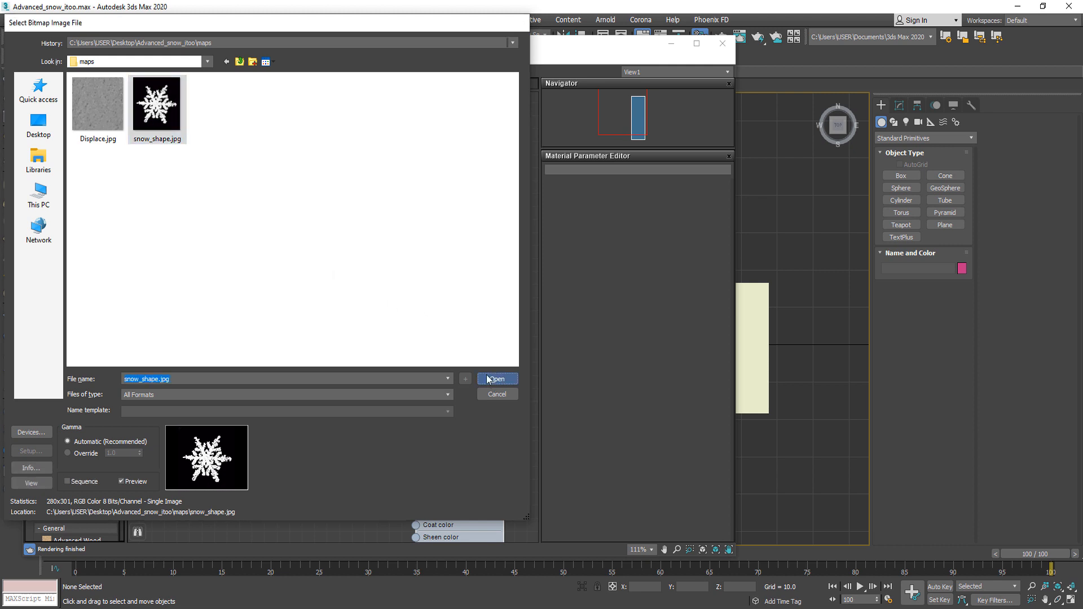
left_click(496, 378)
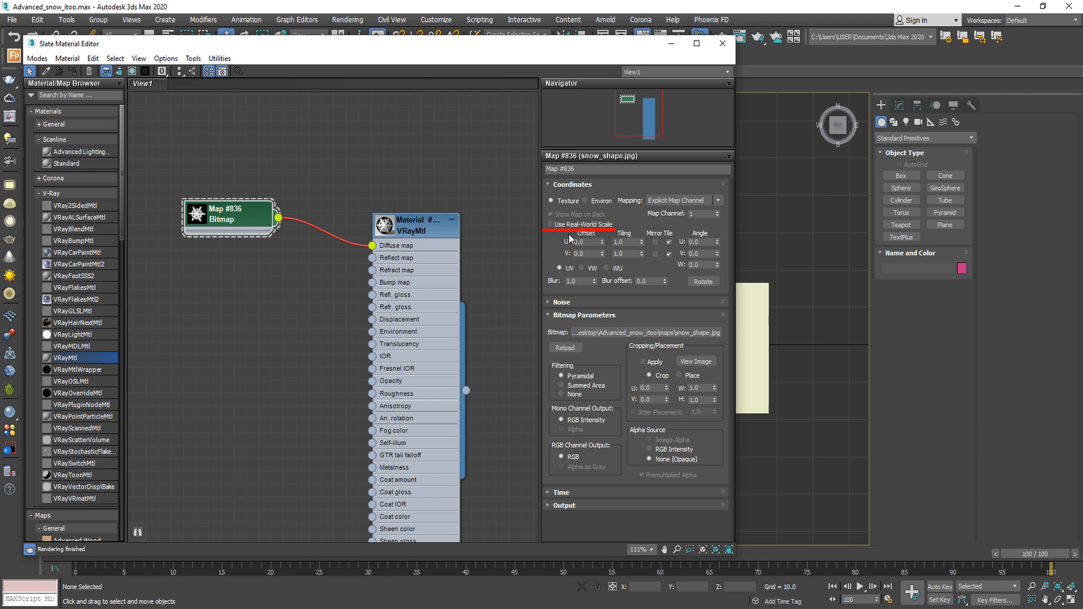
left_click(785, 348)
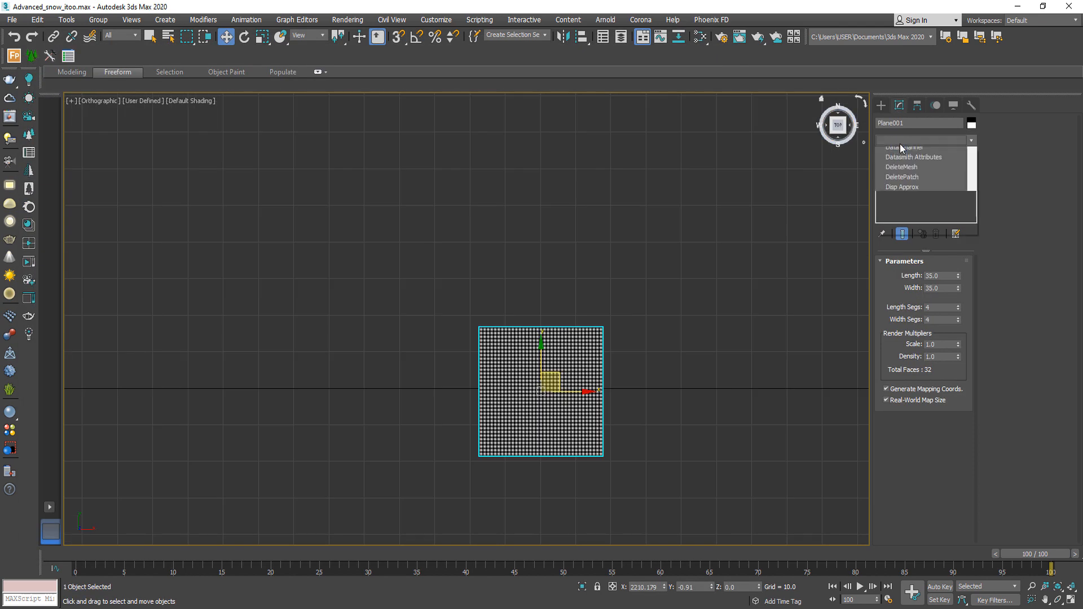
Add a UVW Map modifier to the plane with real-world map size turned off.
left_click(912, 154)
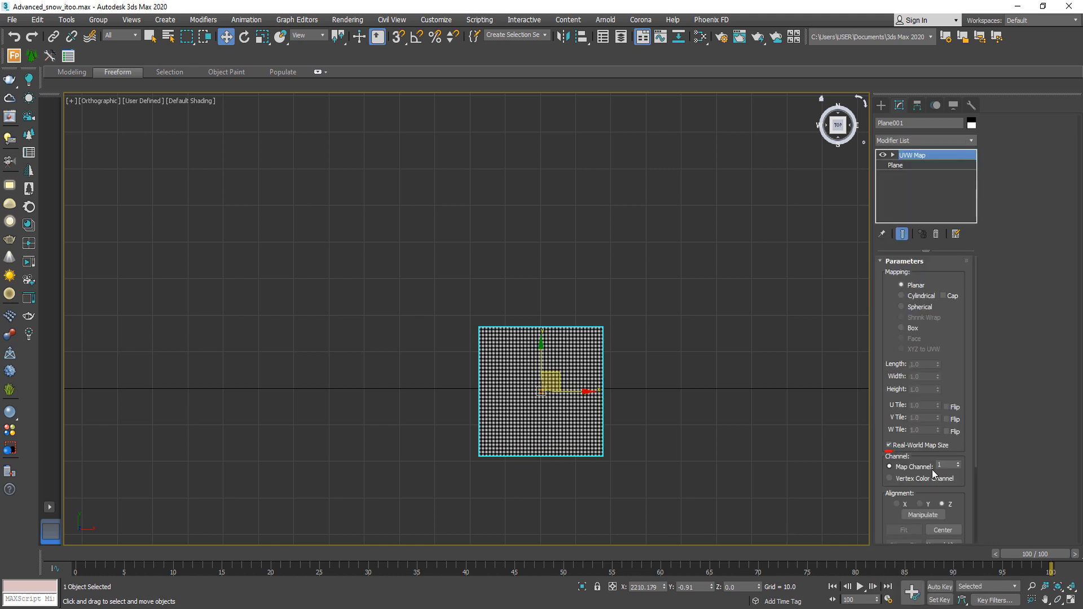
left_click(890, 445)
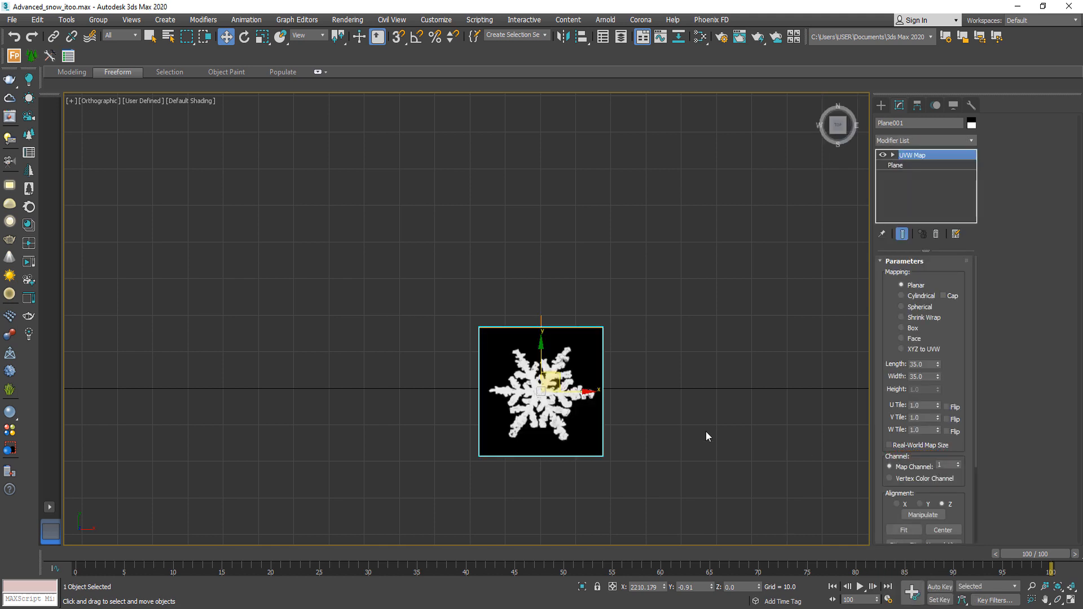
left_click(880, 104)
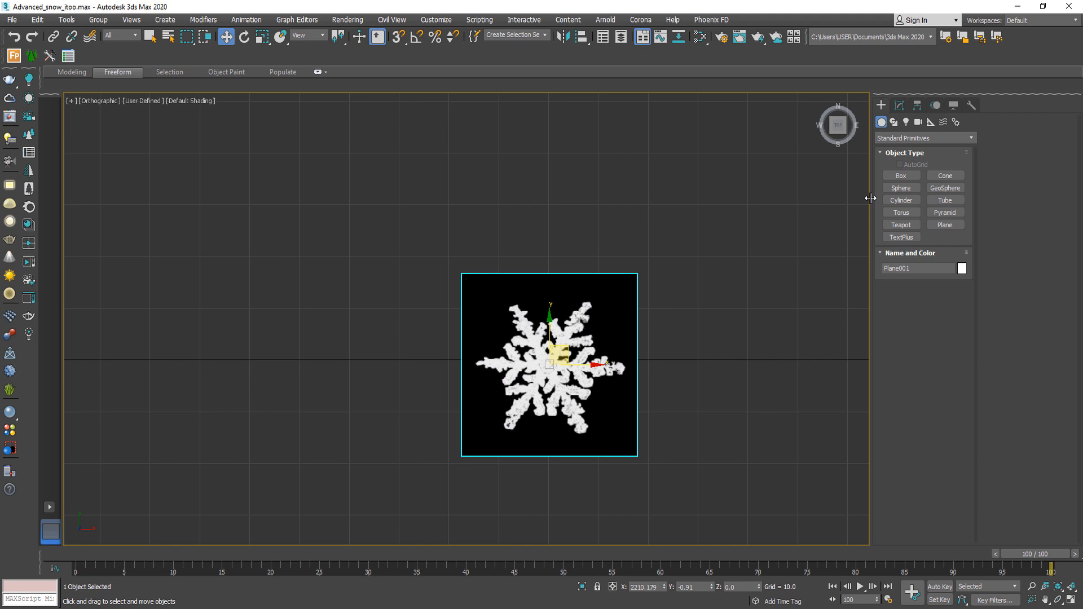
Draw a closed Line spline tracing the snowflake silhouette on the plane.
left_click(893, 123)
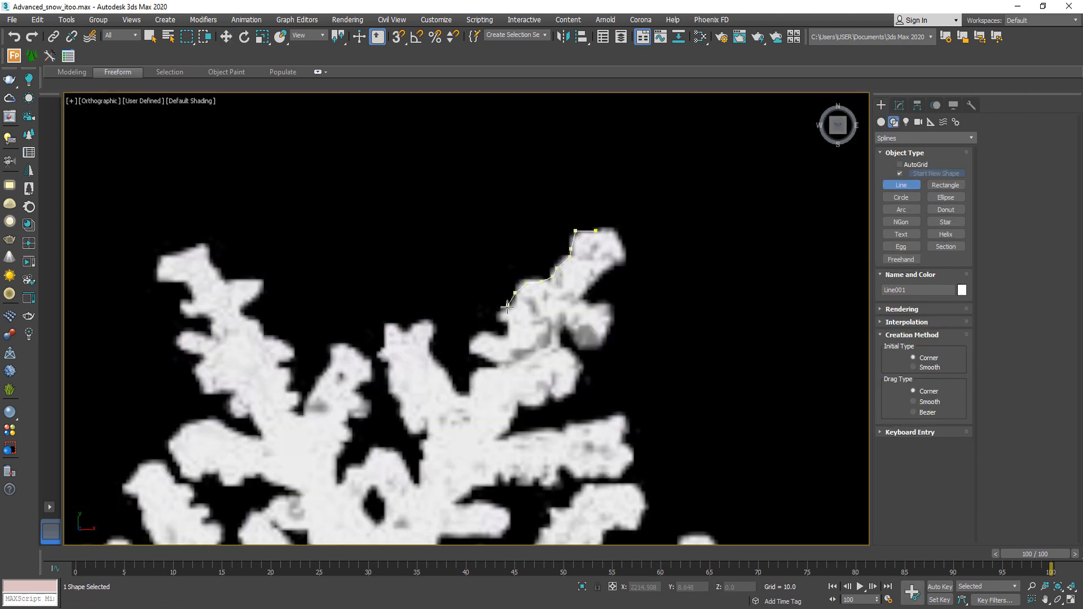
left_click(198, 252)
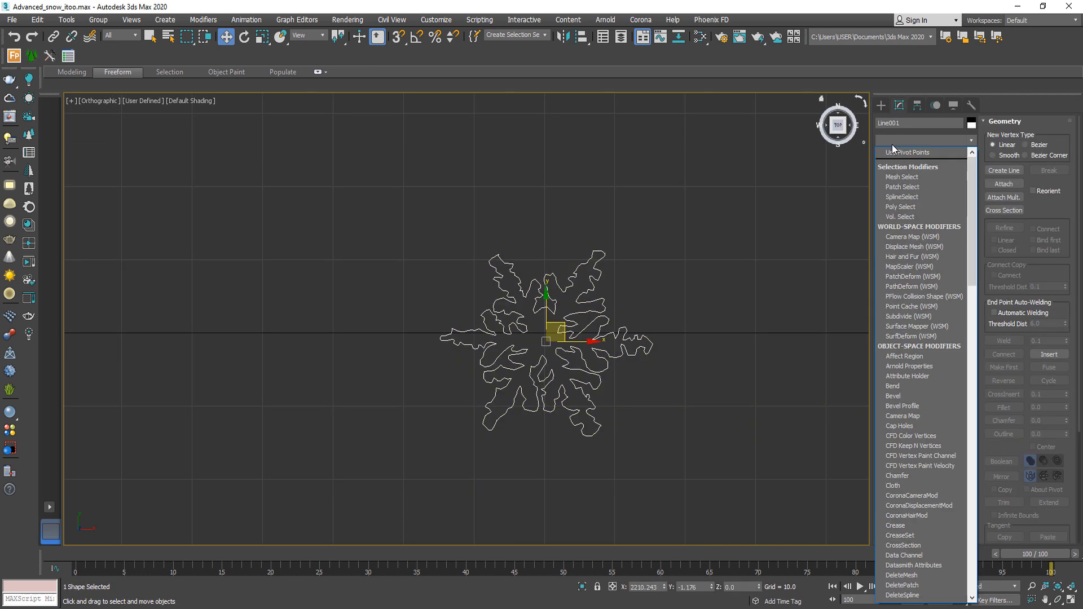
Add a 6×6×6 FFD(box) lattice to the snowflake mesh and start cloning it.
scroll("down", 3)
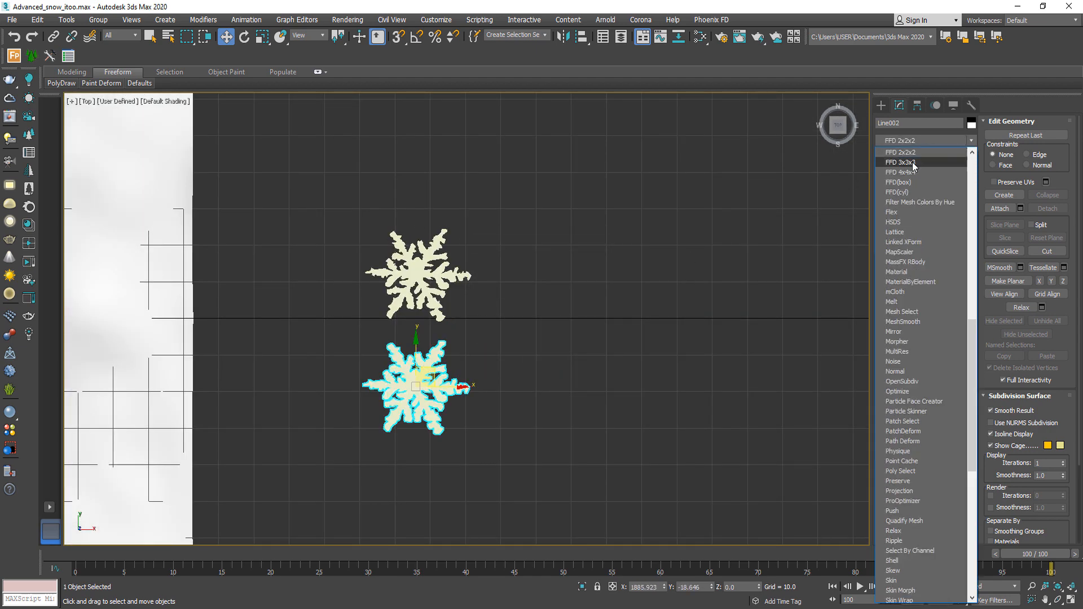
left_click(901, 172)
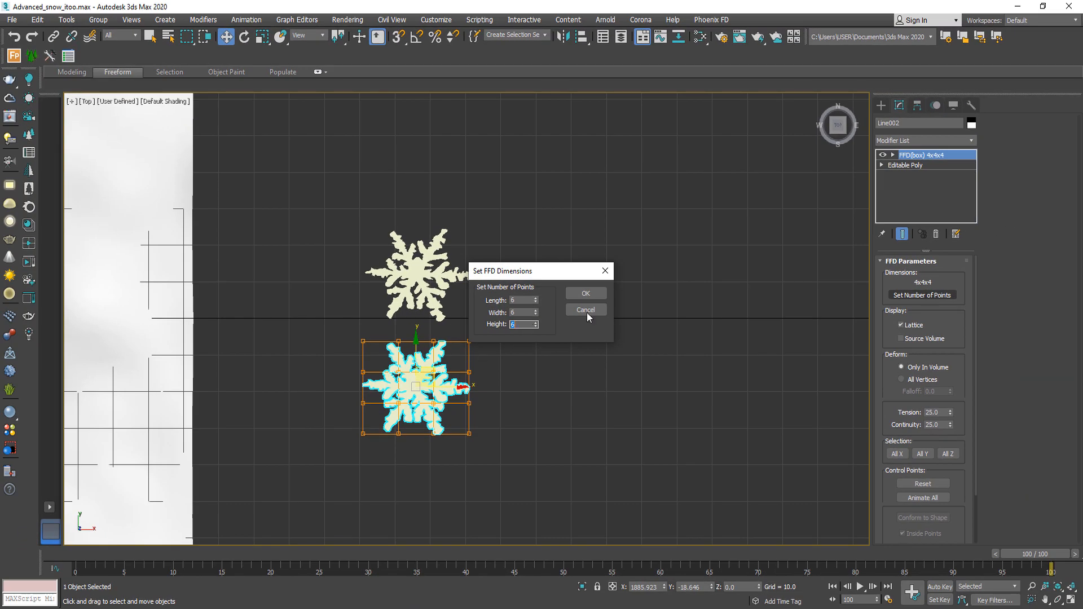
left_click(584, 293)
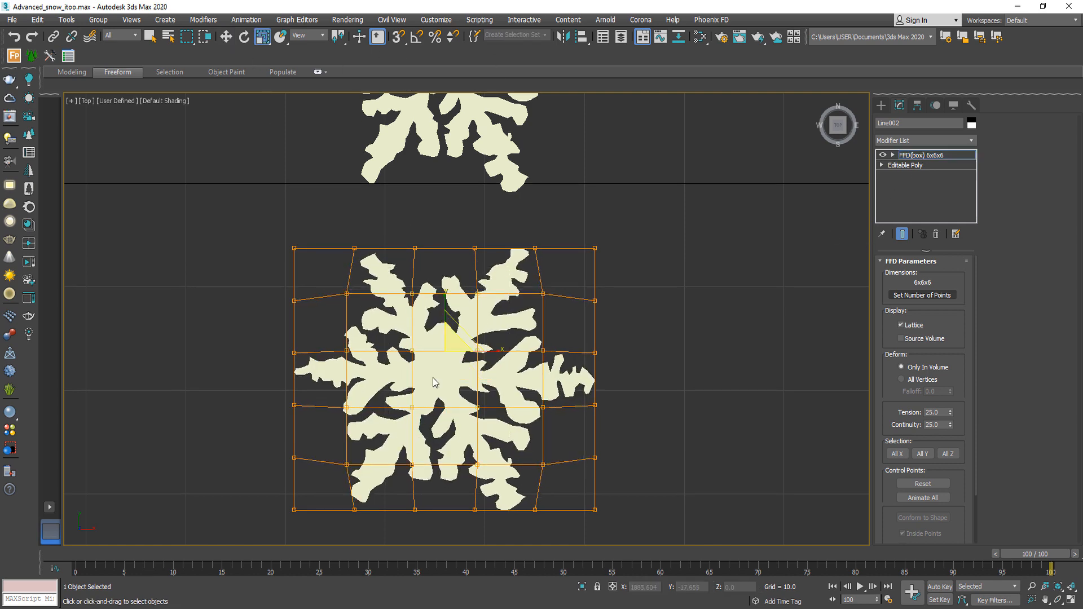
right_click(435, 381)
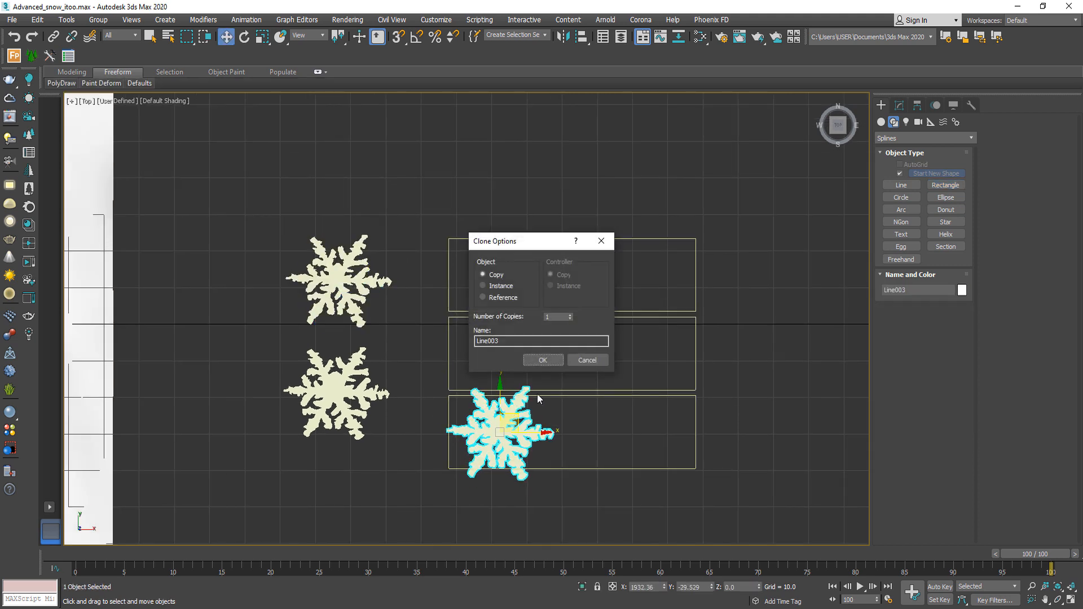
Copy the snowflake, then scale down and rotate the copies into a three-flake cluster.
left_click(543, 360)
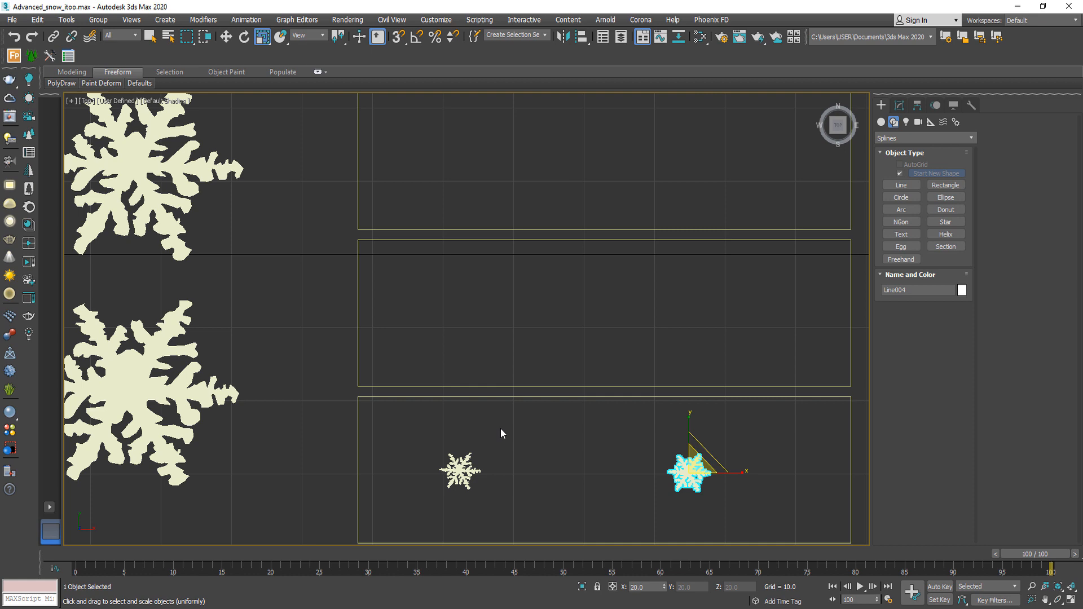
left_click(225, 37)
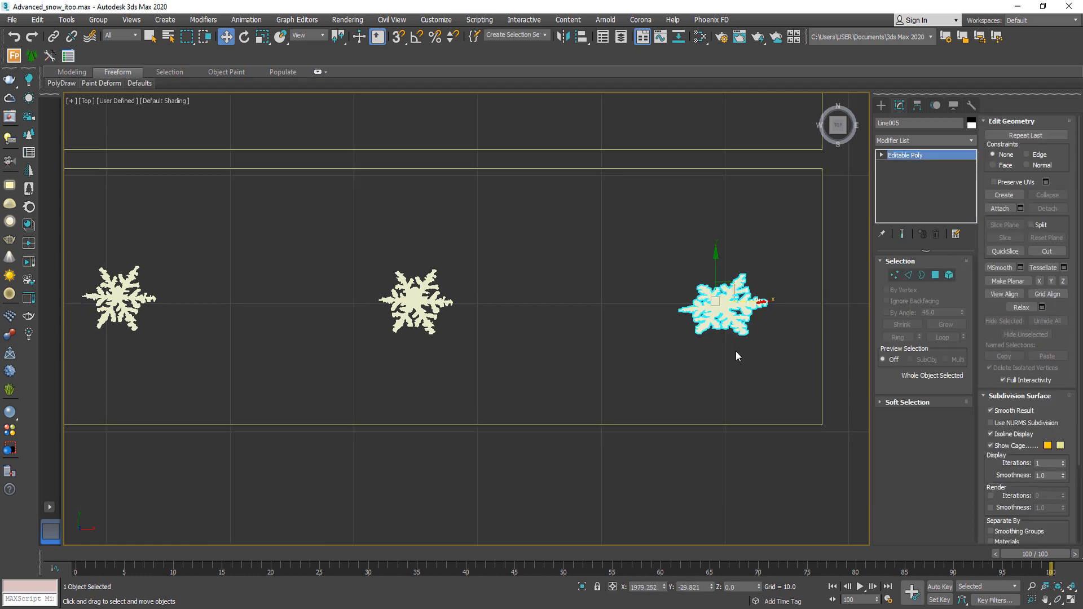
left_click(443, 267)
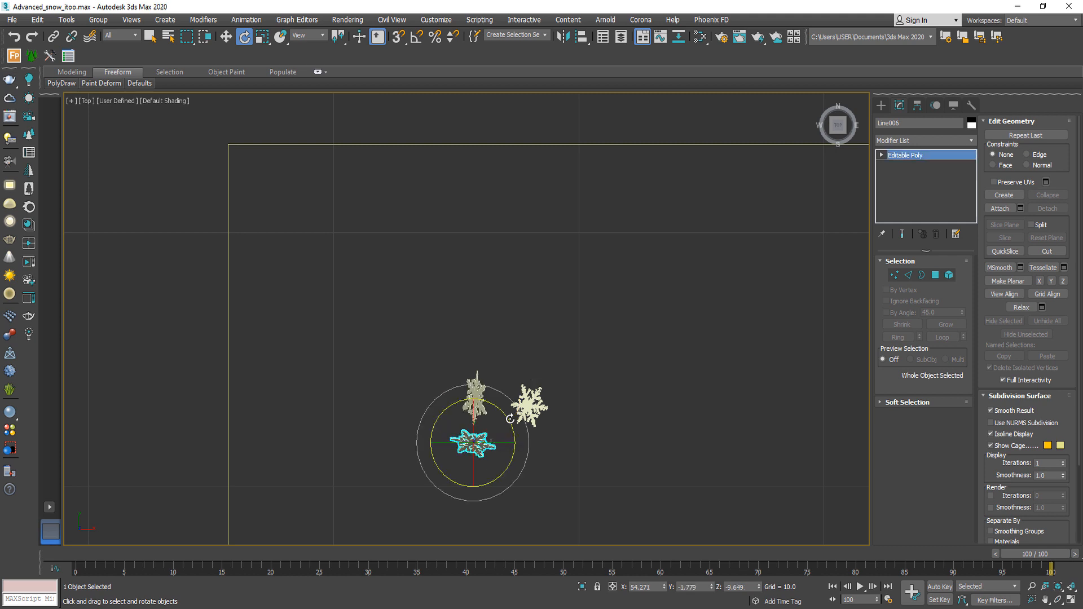
Name a snowflake Tiny_01 and attach neighbouring flakes into its cluster.
left_click(1001, 208)
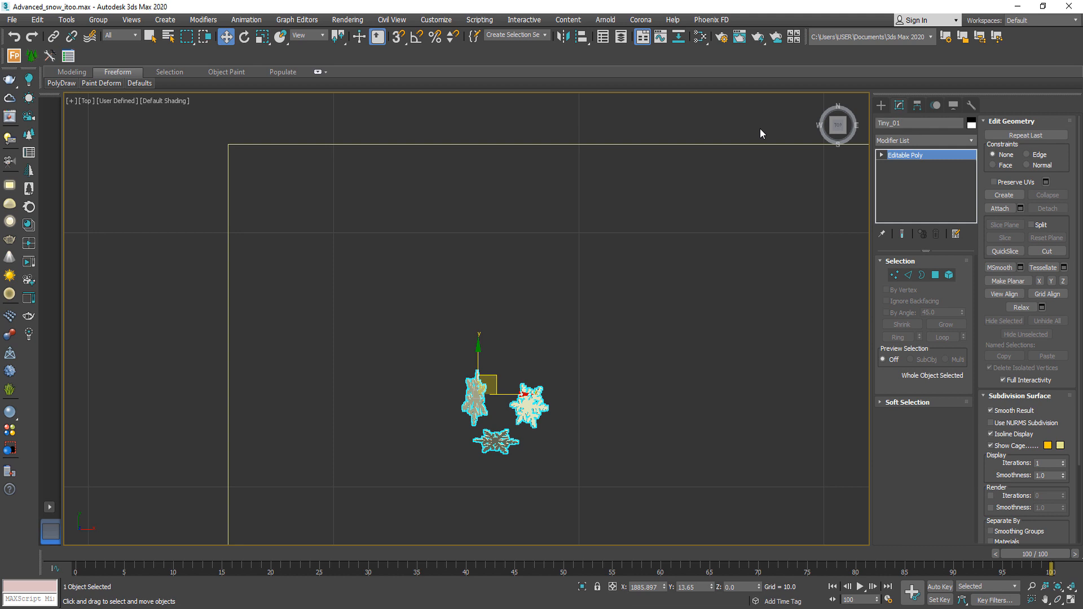
scroll("down", 3)
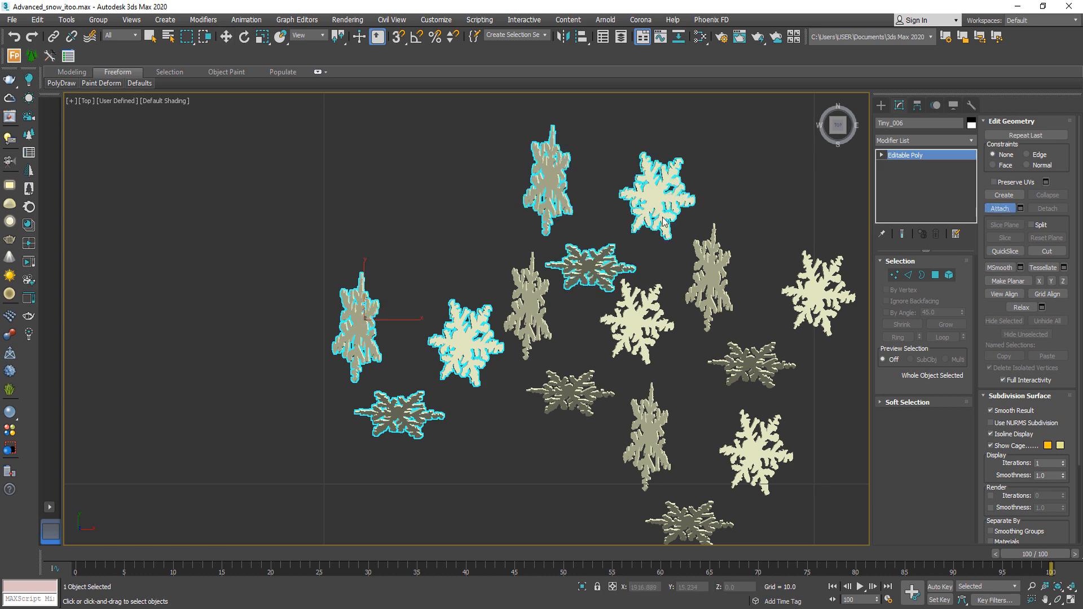
left_click(948, 275)
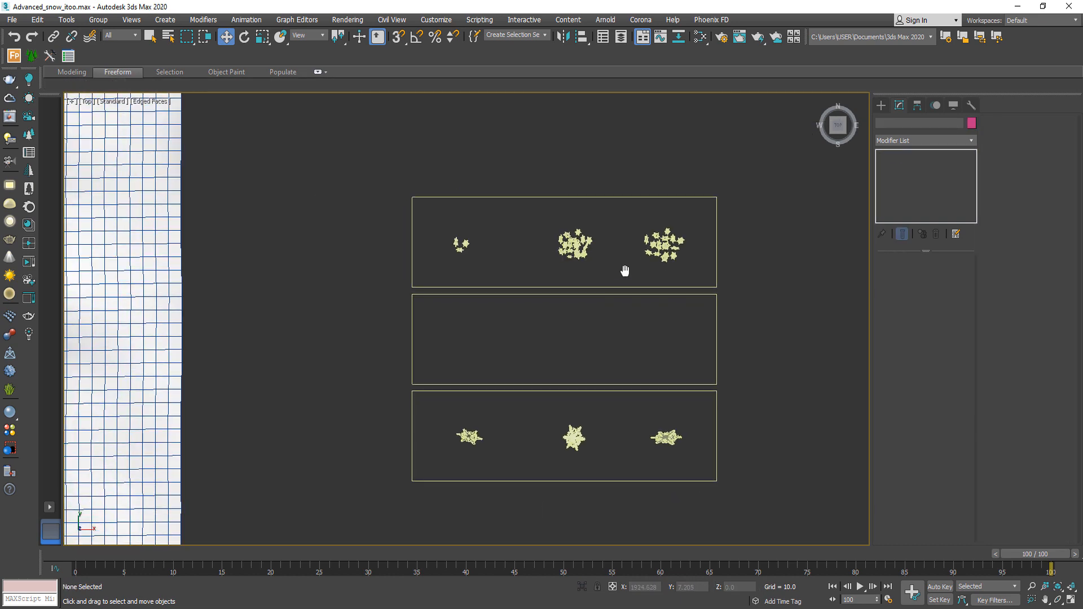
Attach five flakes into one large cluster in the middle frame.
scroll("up", 3)
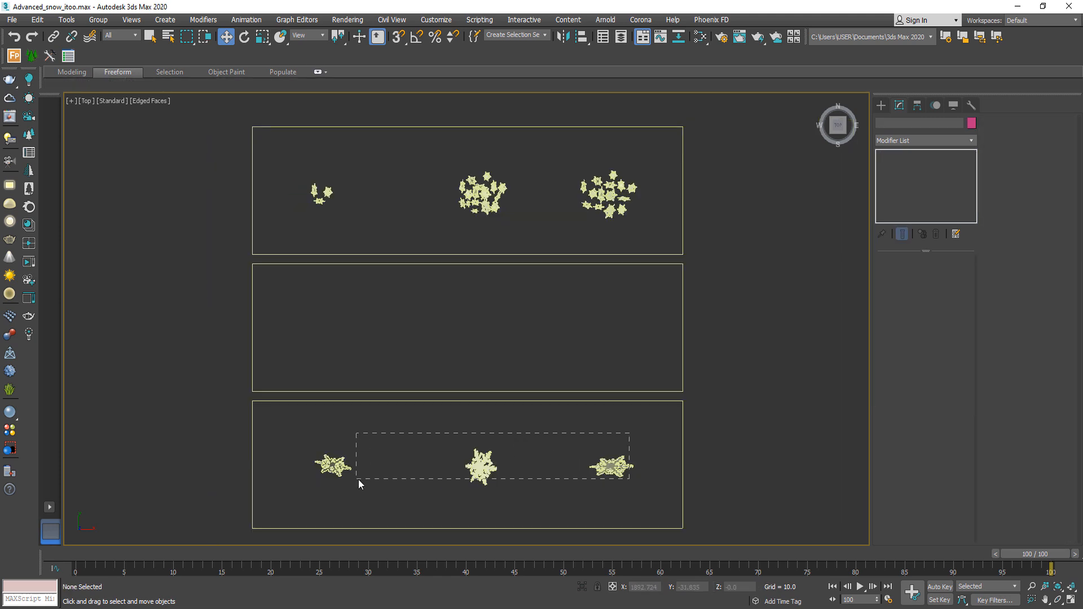
left_click(648, 356)
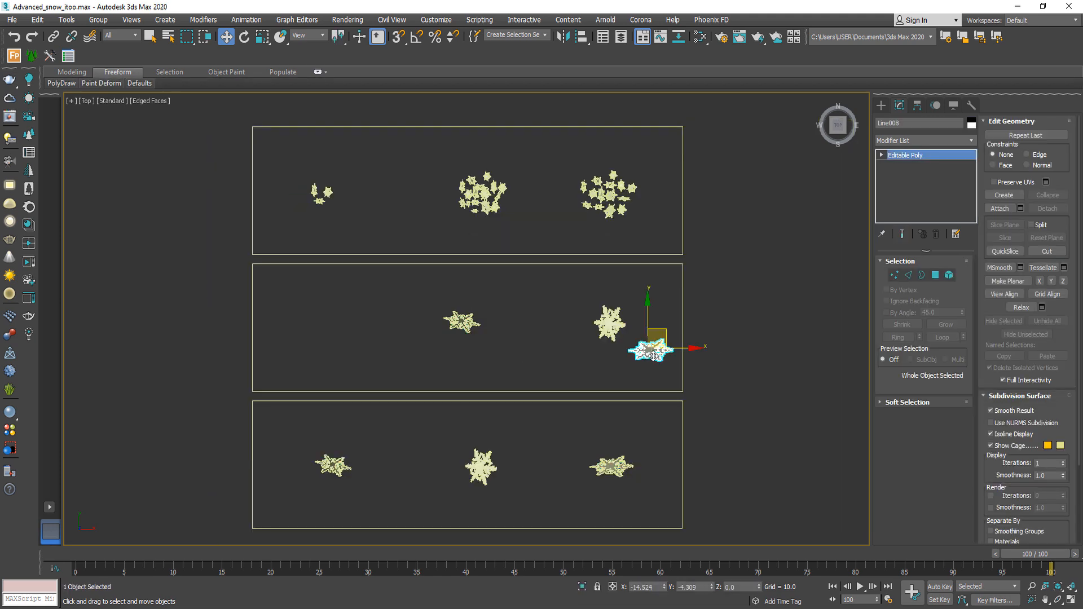
left_click(261, 37)
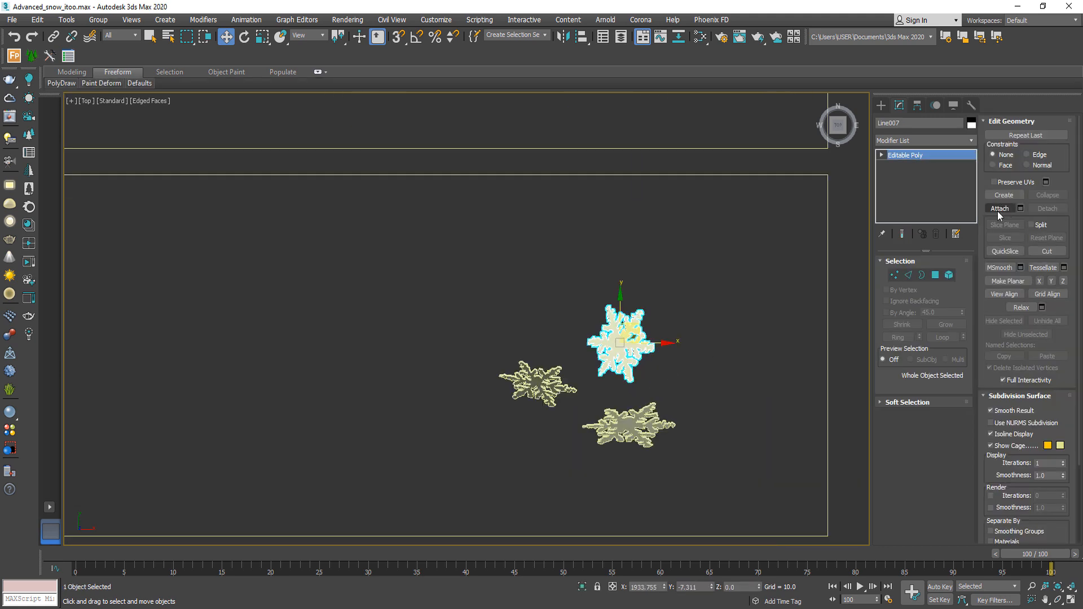
left_click(693, 354)
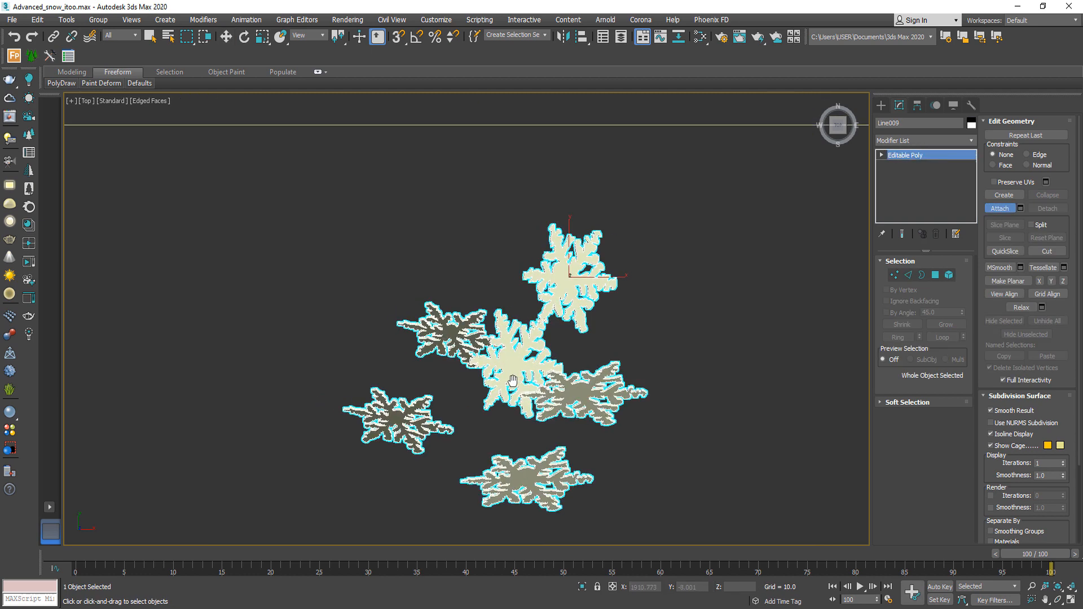
left_click(948, 274)
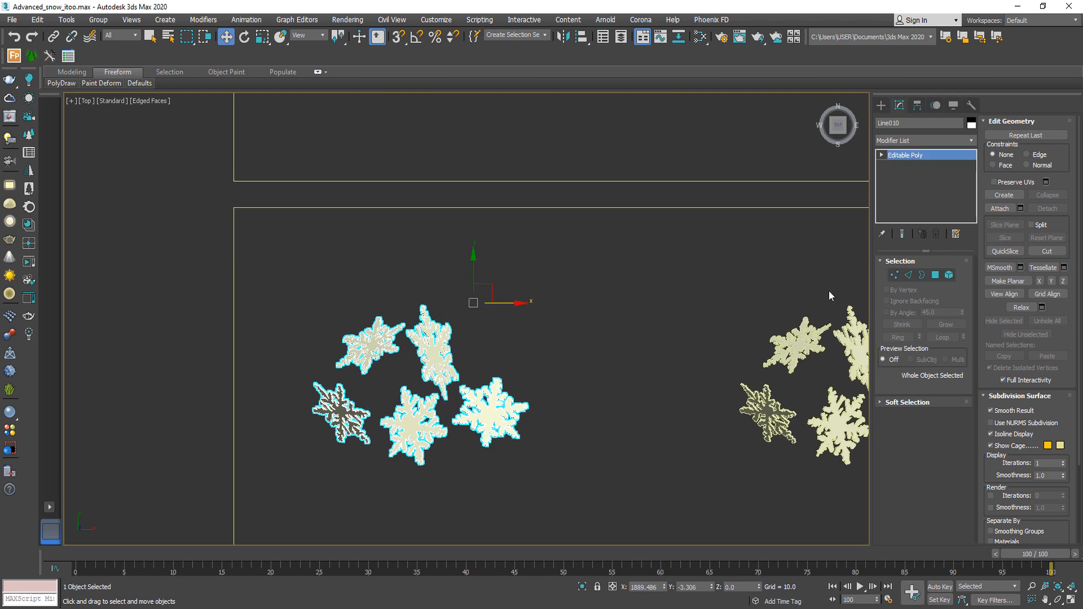
left_click(948, 275)
type("Large_")
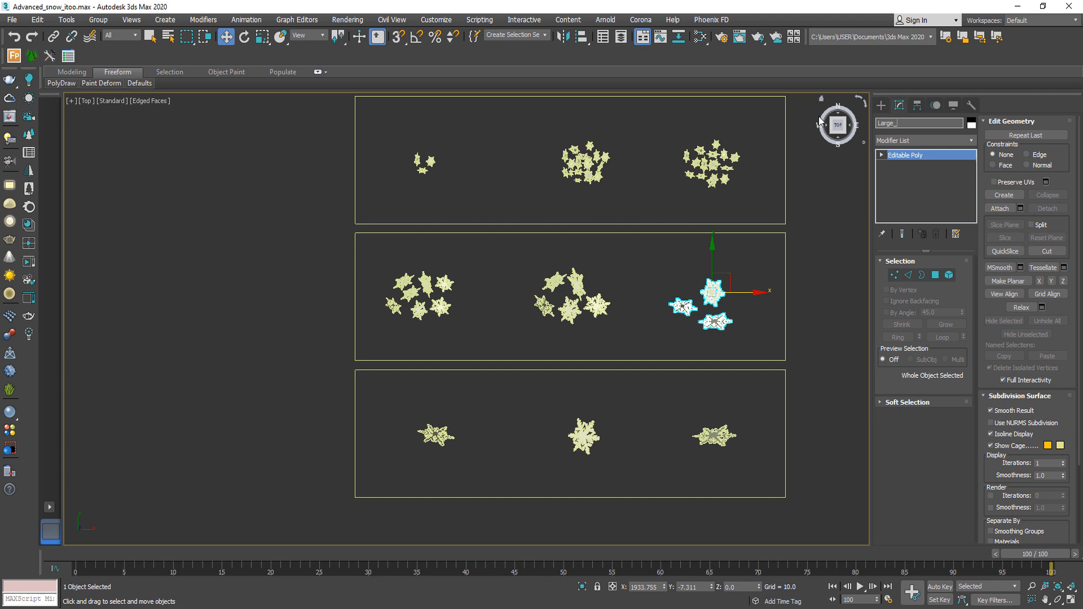
Select the Tiny_01 cluster and open its Modifier List.
left_click(569, 300)
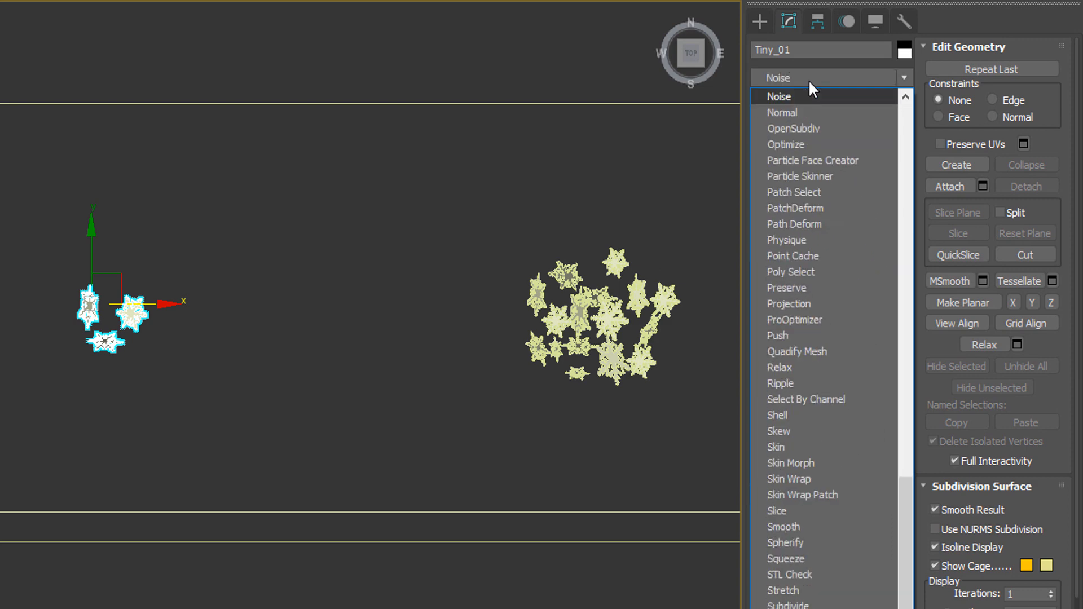
left_click(778, 96)
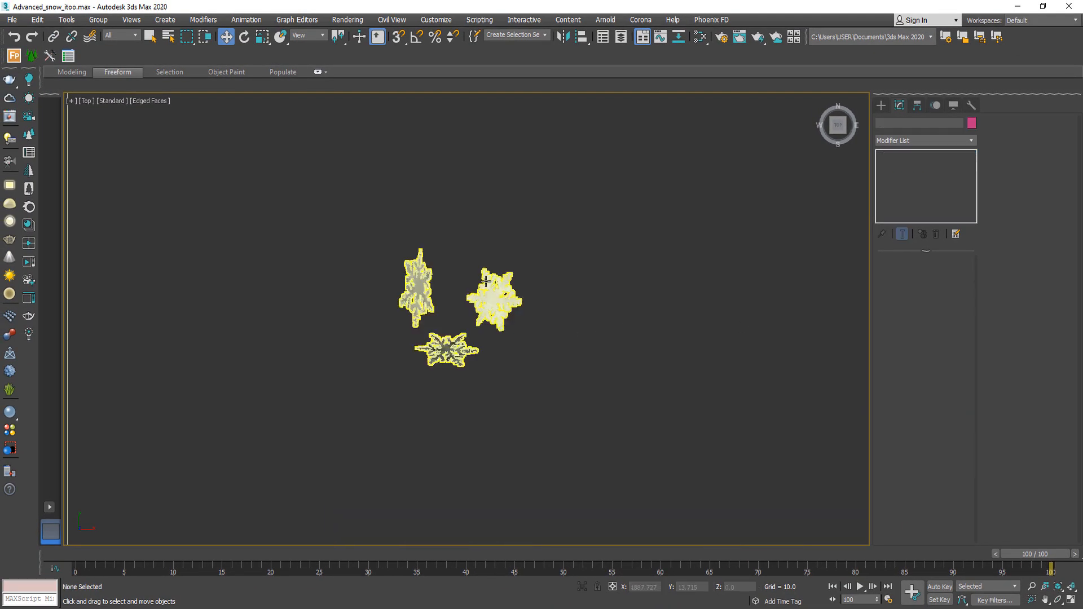
Give Tiny_01 a Noise modifier with 0.6 X/Y/Z strength and delete the duplicate Noise.
left_click(483, 281)
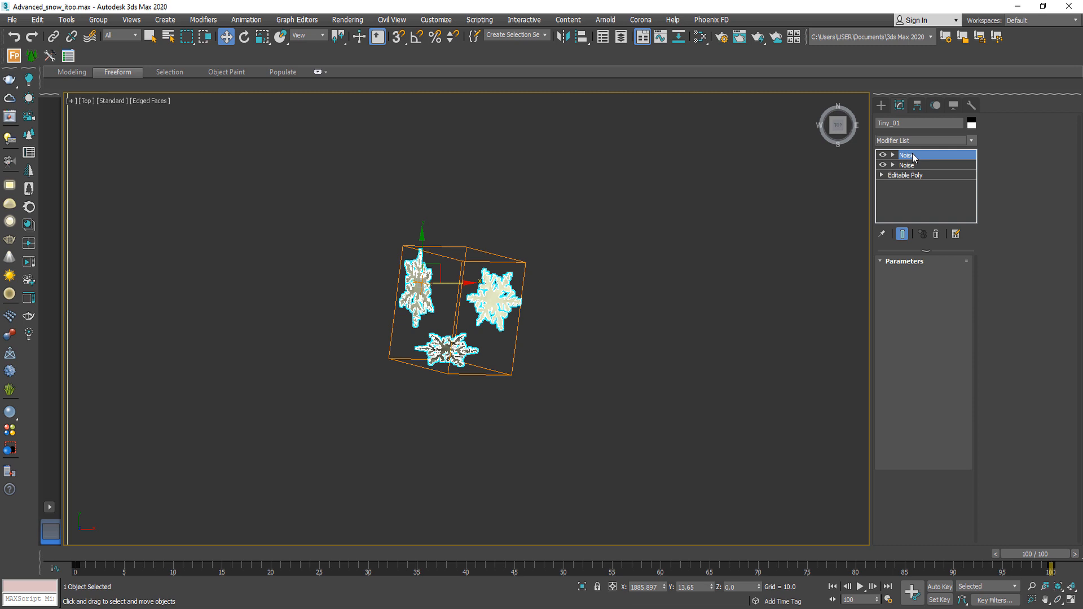
left_click(905, 155)
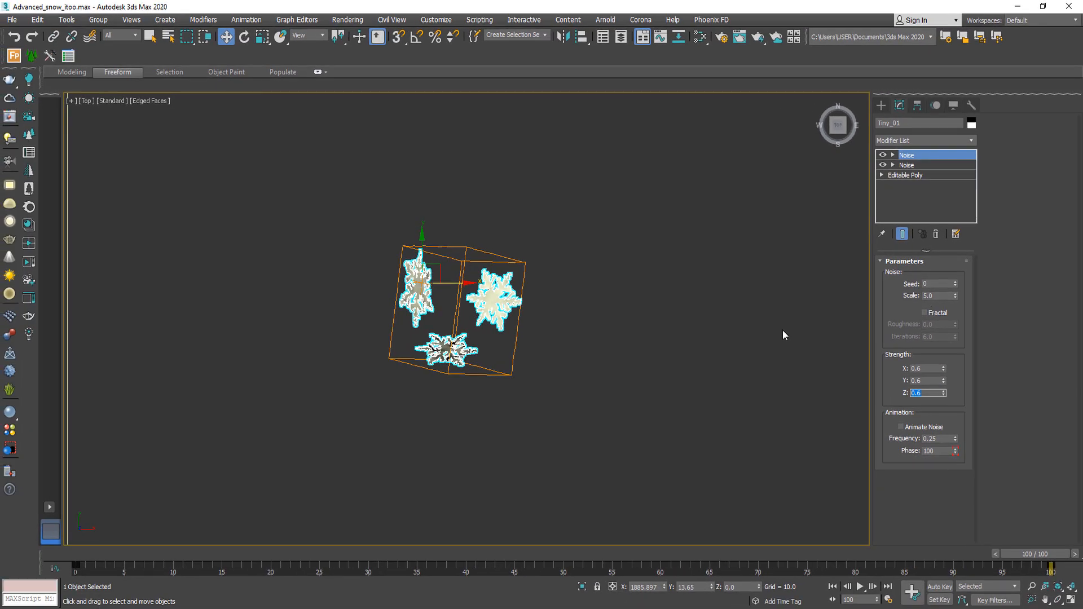
right_click(905, 155)
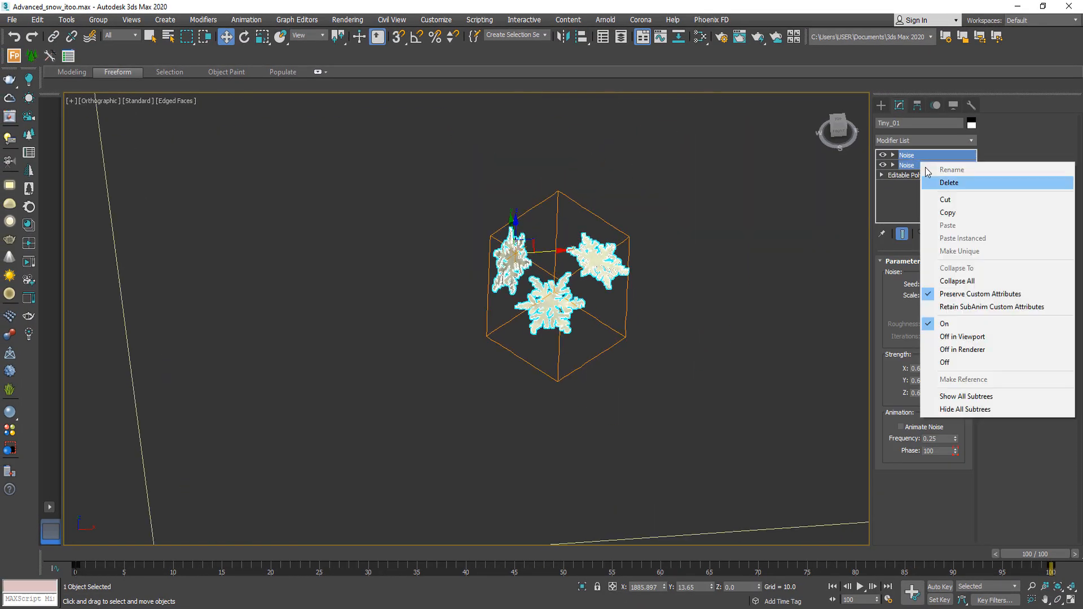
left_click(948, 182)
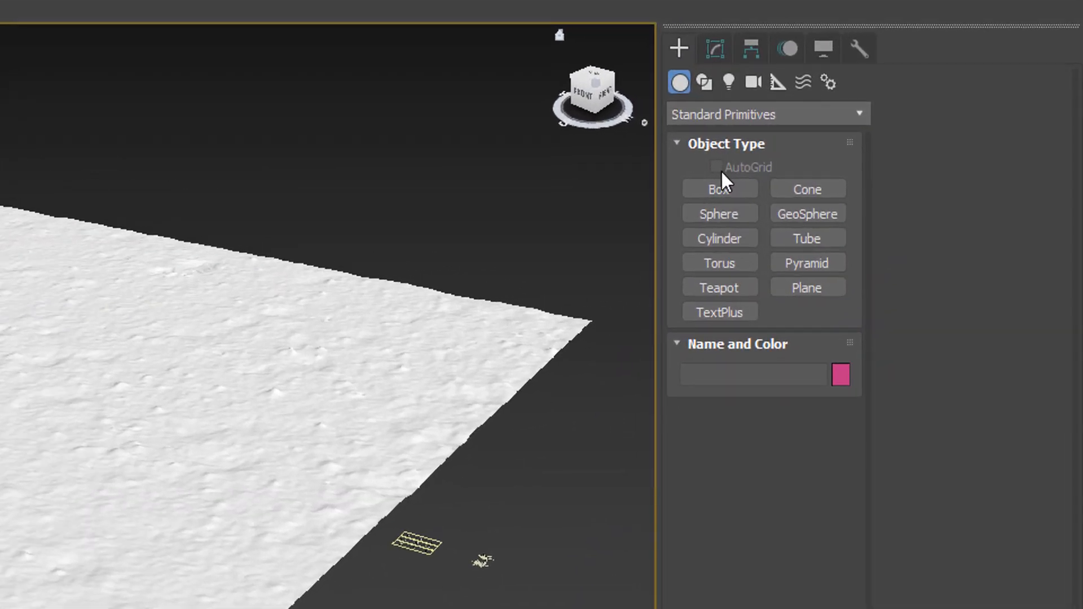
Create a Forest Pro scatter with Solo_01 at 0.1 probability, adding more clusters.
left_click(767, 114)
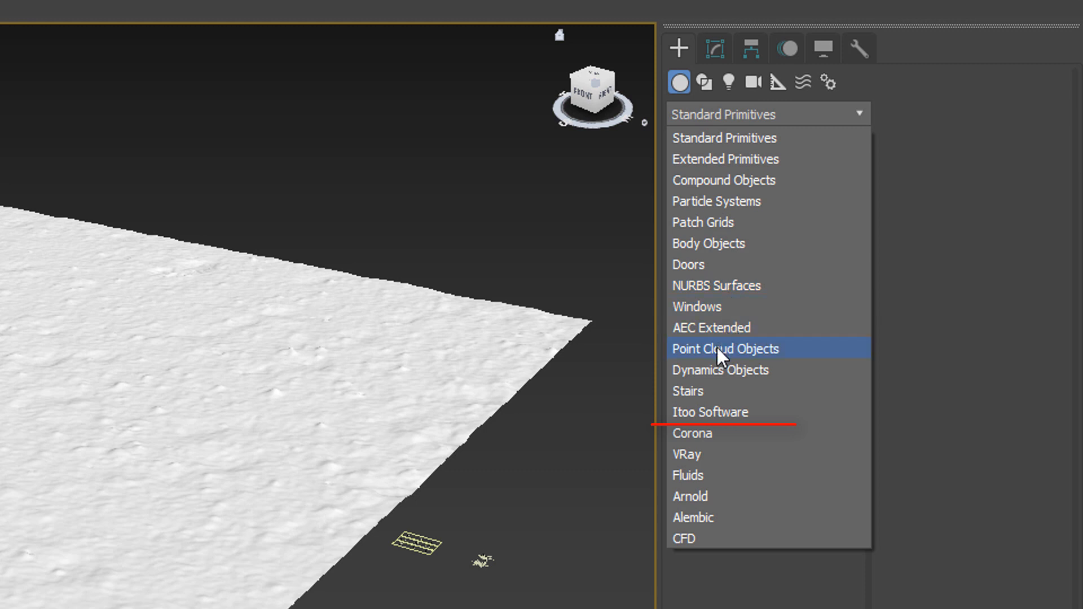
left_click(709, 412)
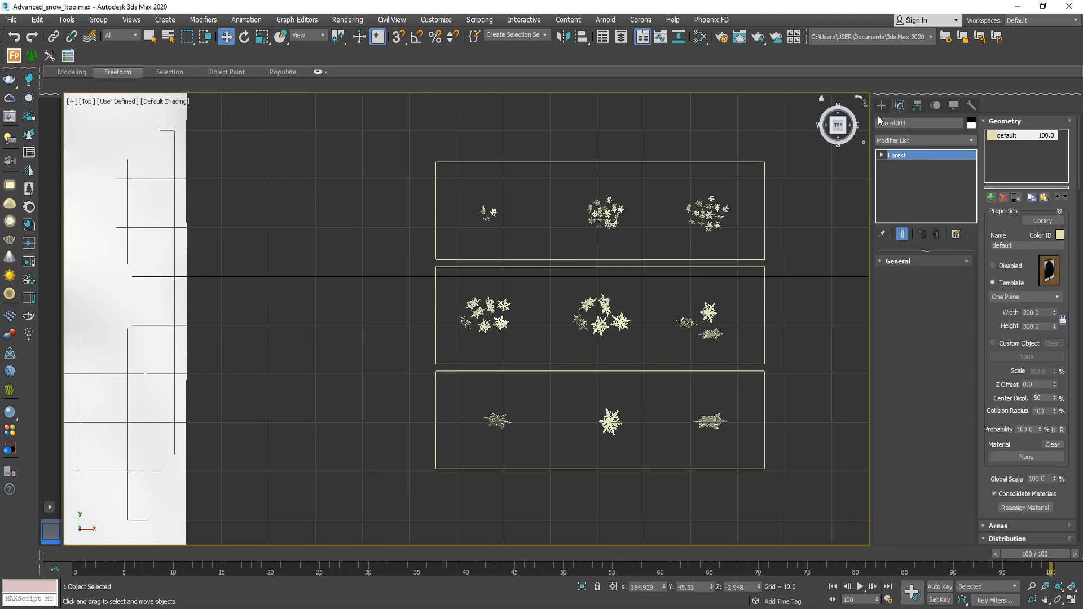
left_click(993, 343)
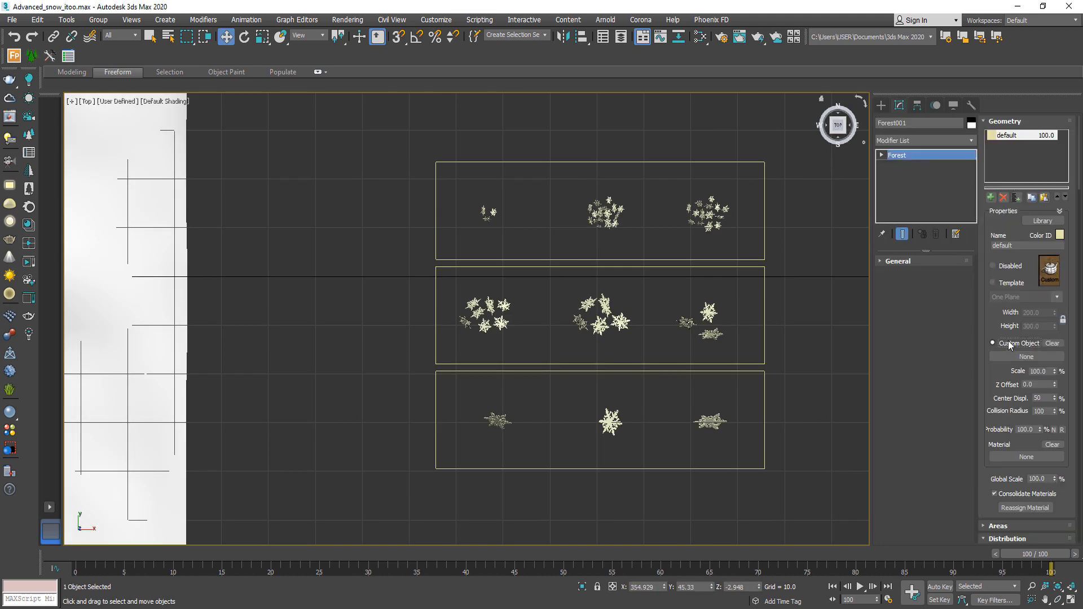
left_click(492, 421)
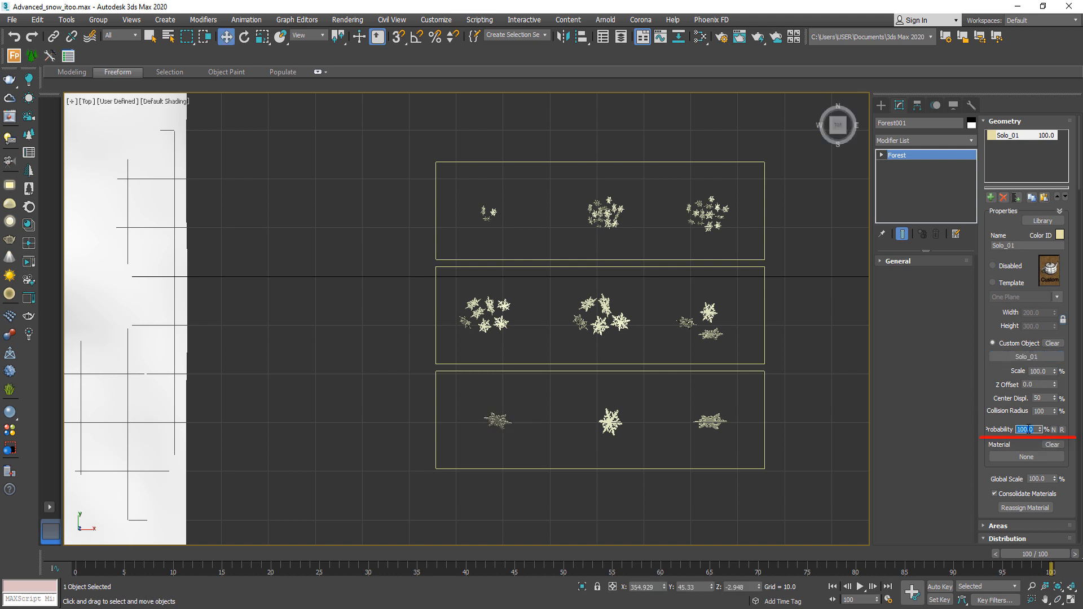
type("0.1")
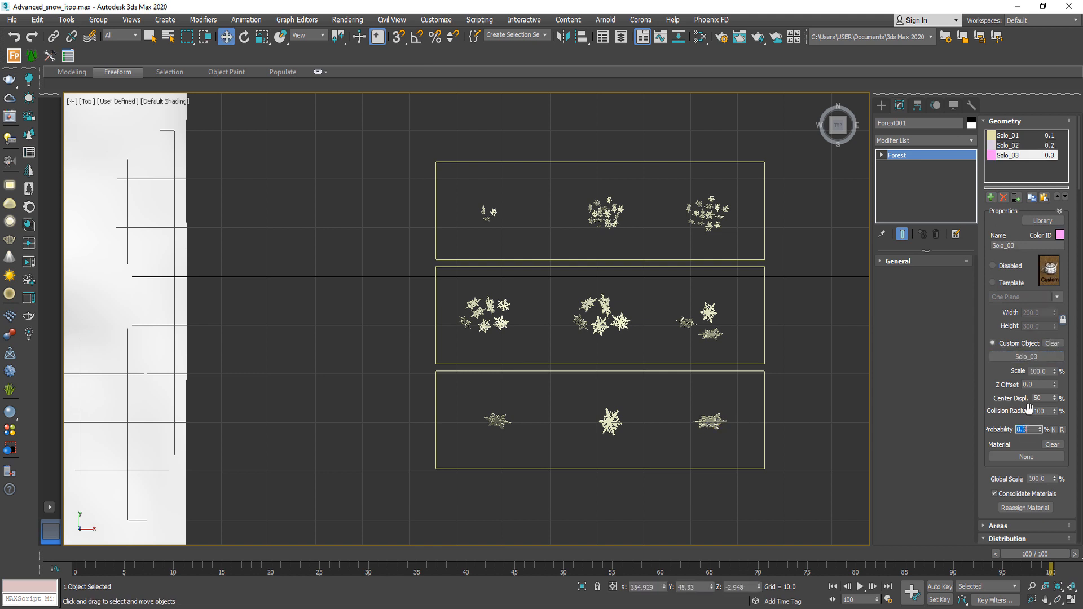
left_click(1010, 175)
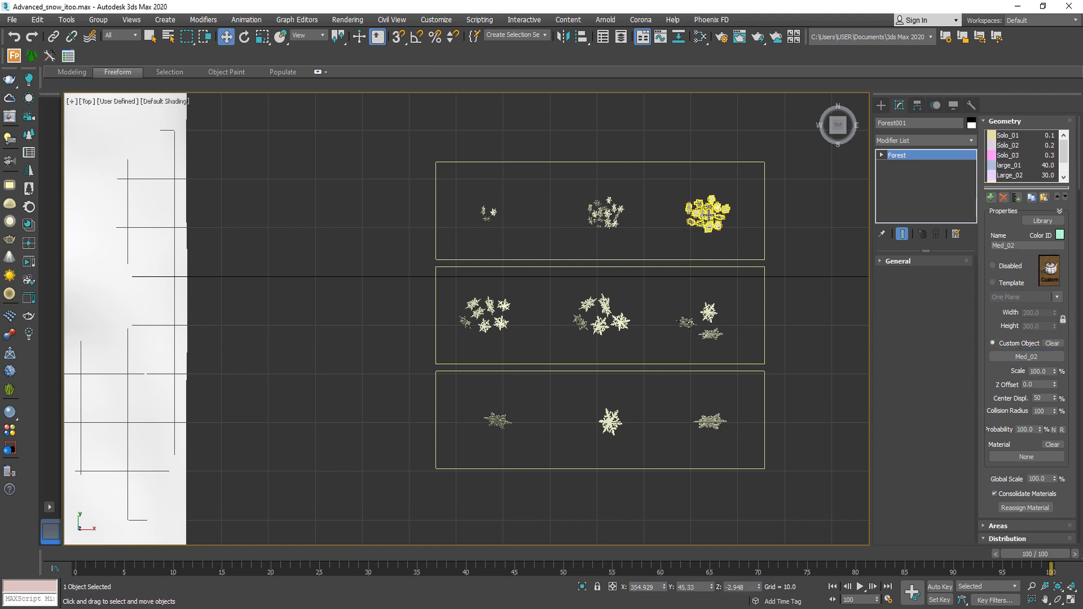
left_click(1009, 175)
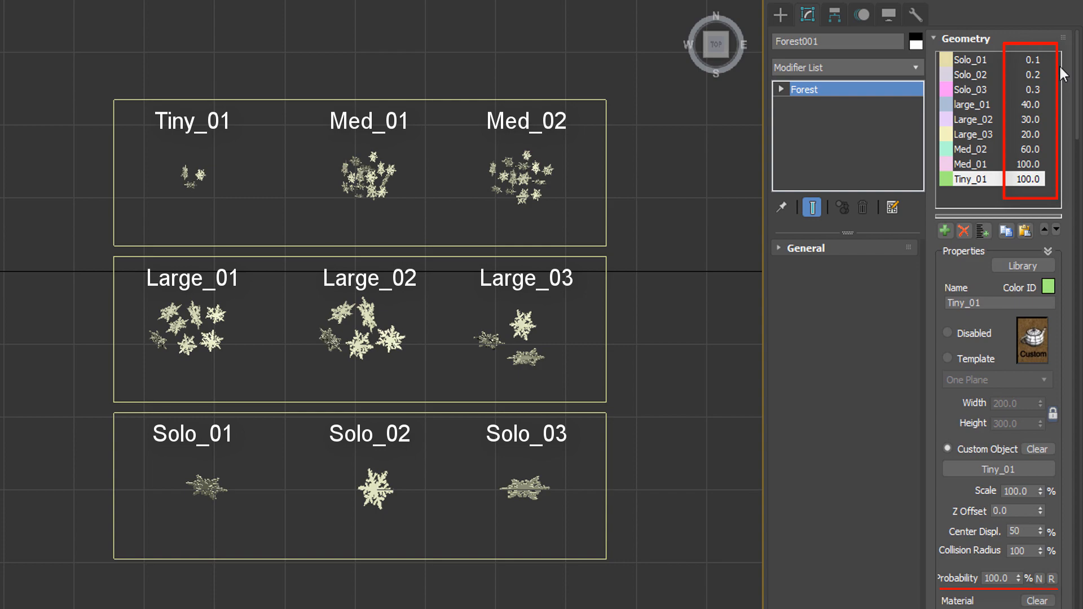
mouse_move(919, 282)
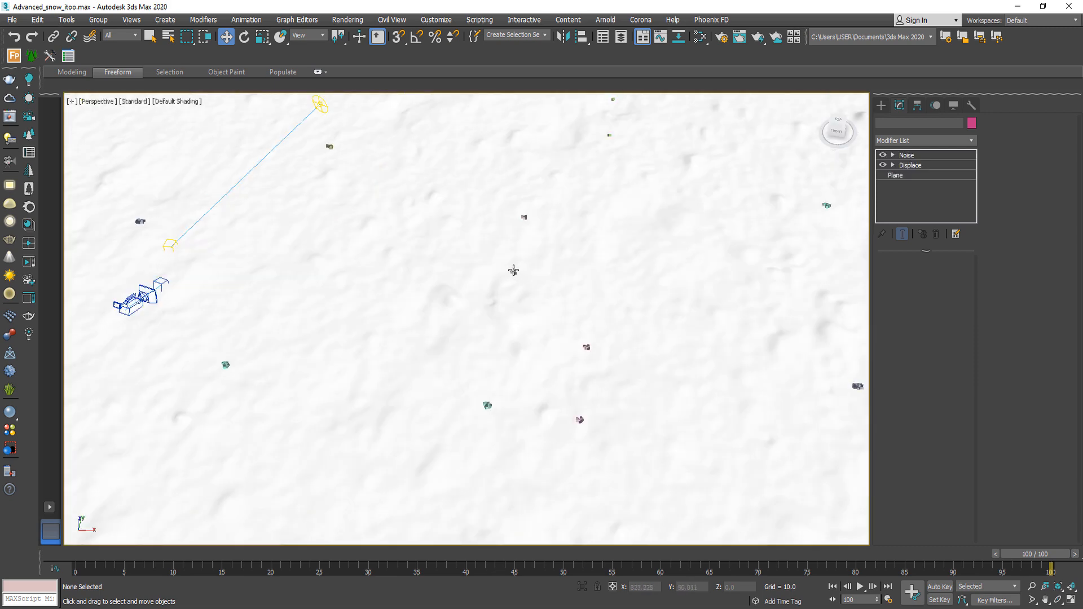
Set Forest density units to 150, threshold 1%, max density 20, rotation ±8 and scale 50–100%.
left_click(227, 204)
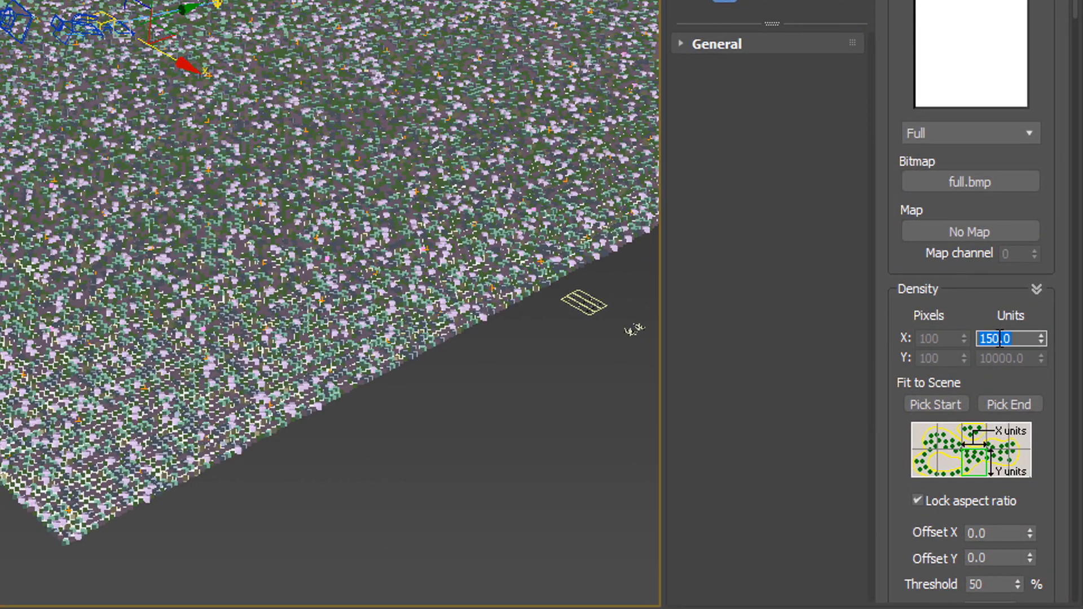
scroll("down", 3)
type("1")
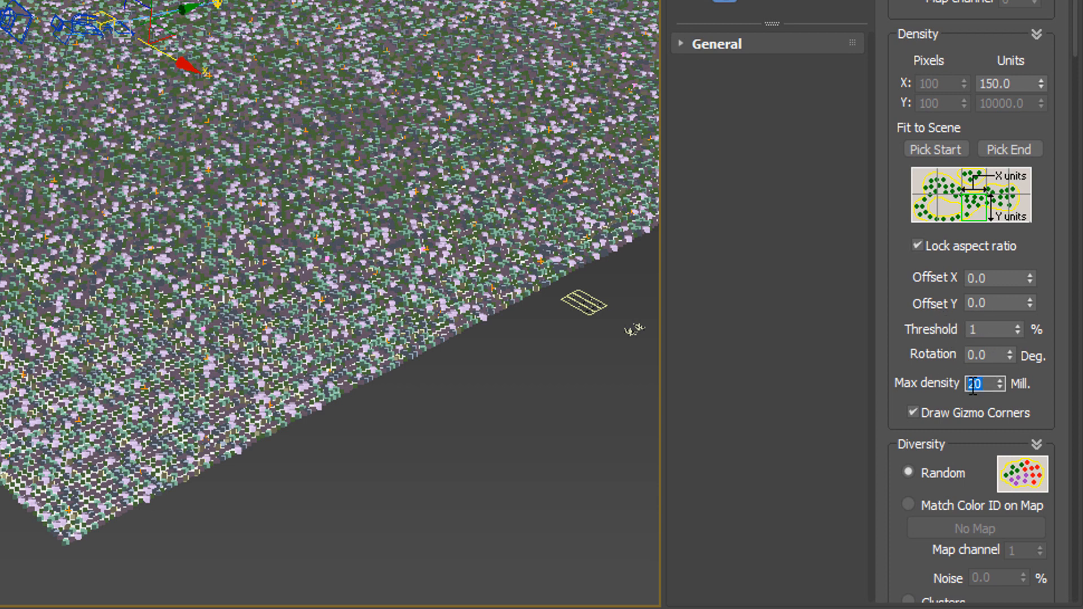
scroll("down", 3)
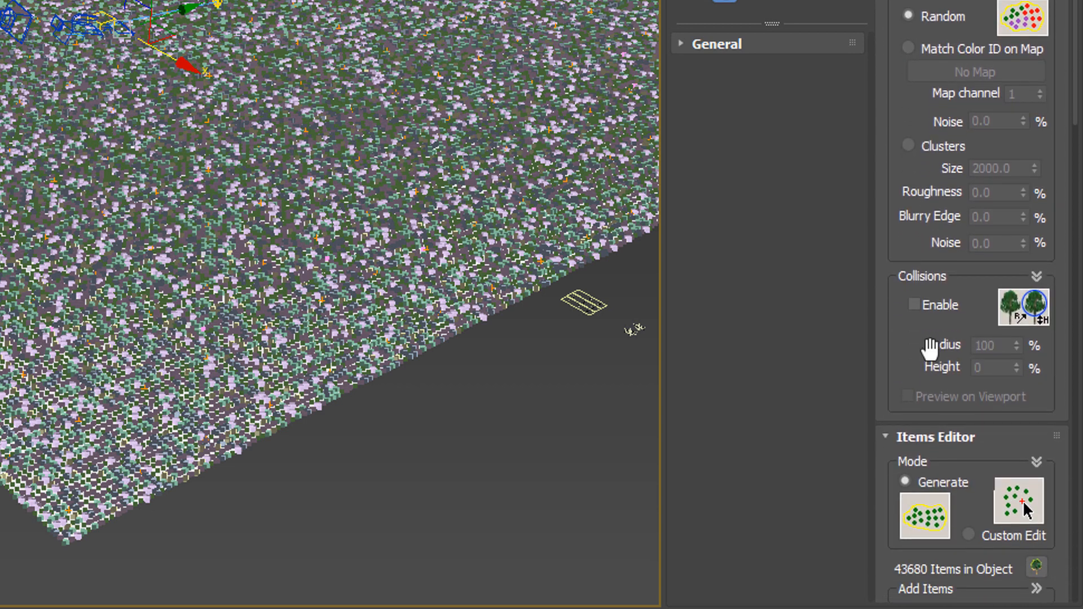
scroll("down", 3)
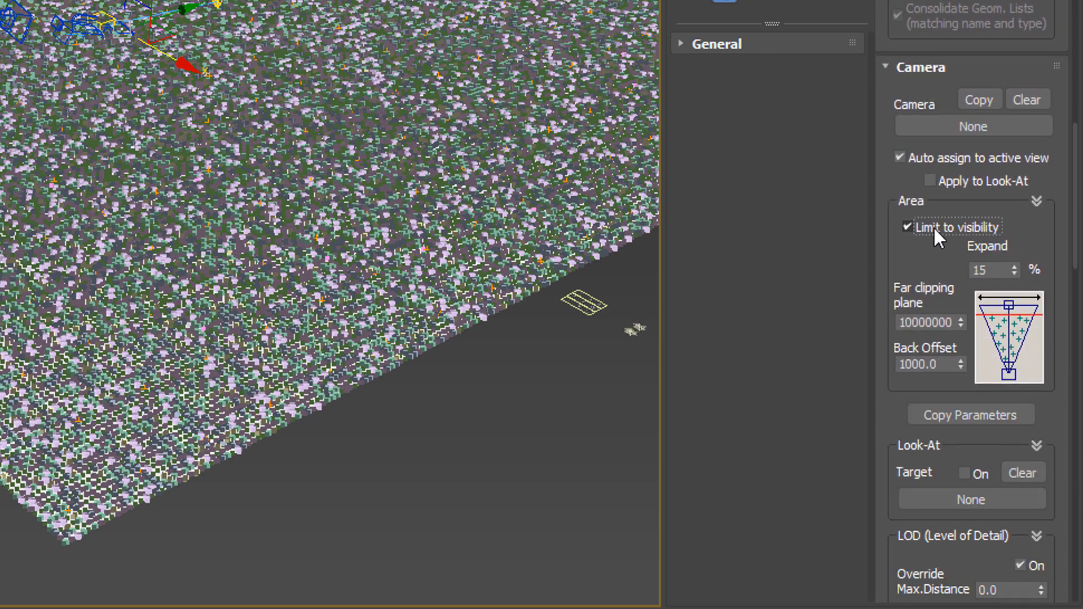
scroll("down", 3)
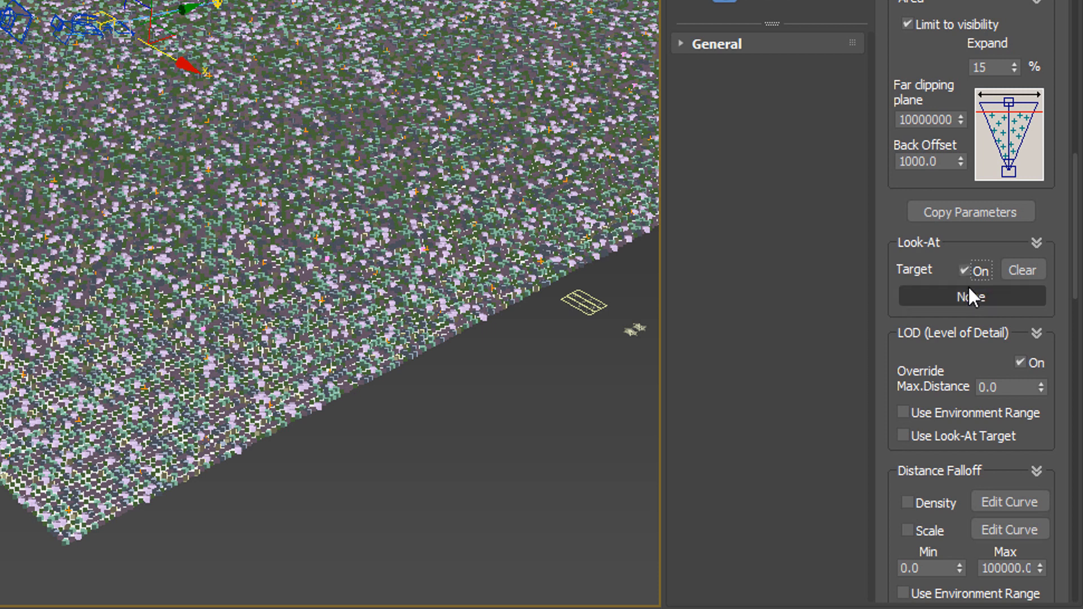
scroll("down", 3)
type("-")
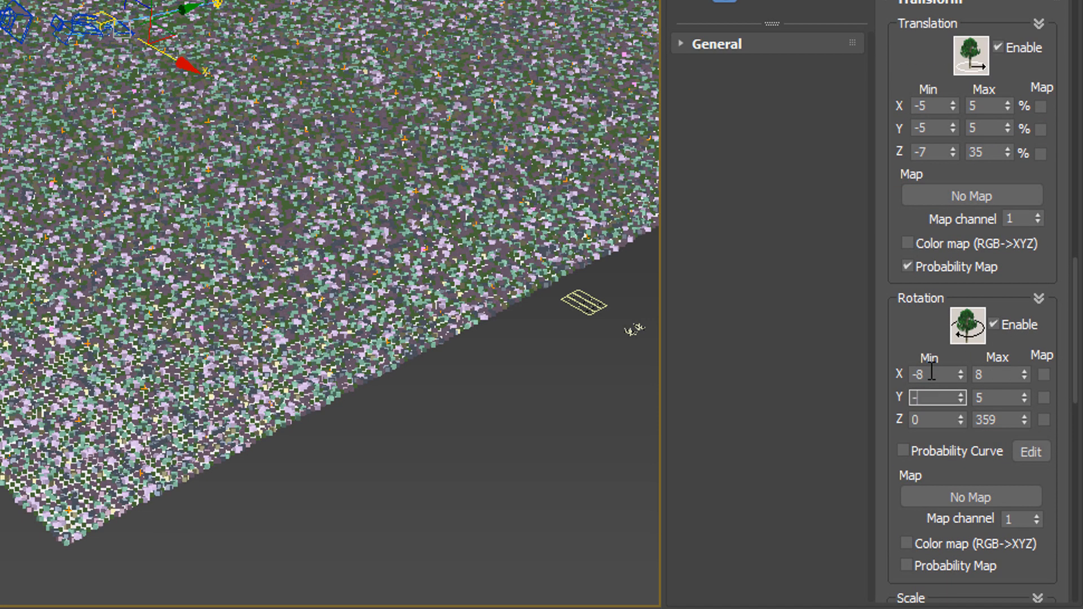
Enable Look-At so the scattered flakes face the close-up camera.
scroll("down", 3)
type("8")
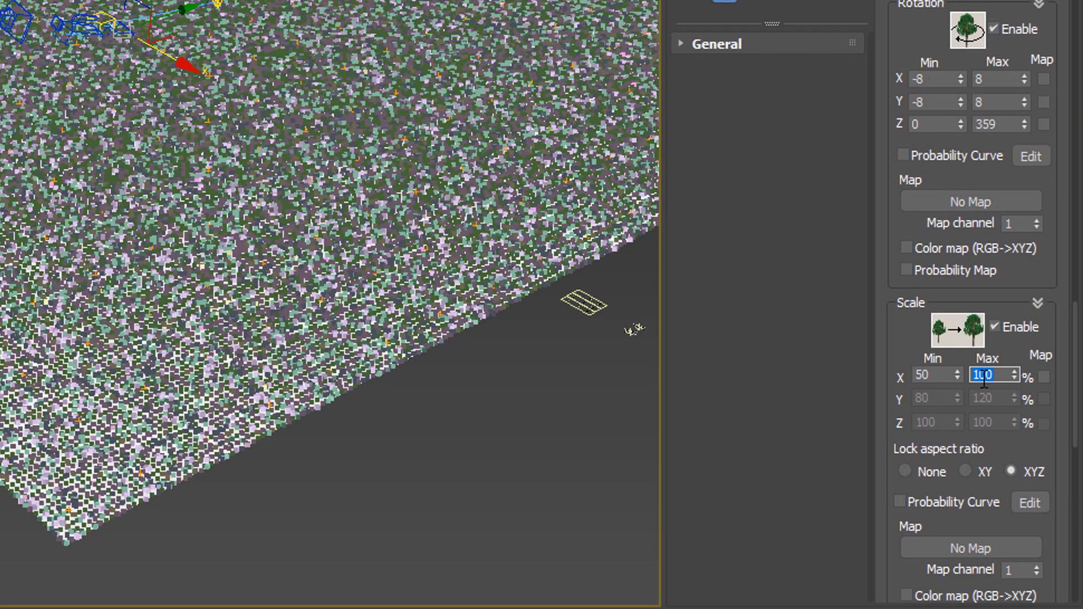
scroll("down", 3)
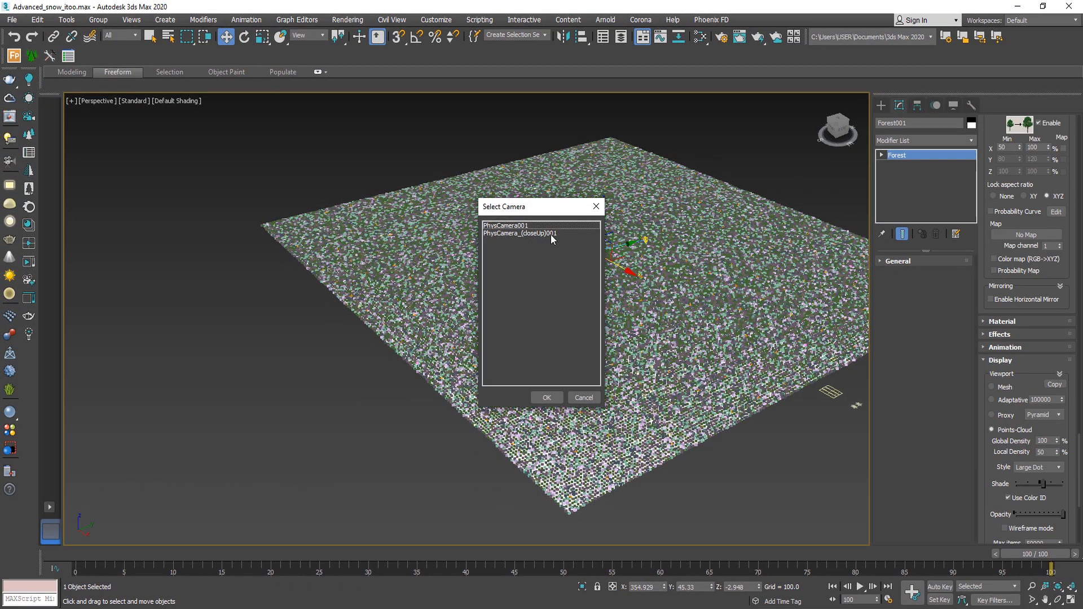
left_click(545, 397)
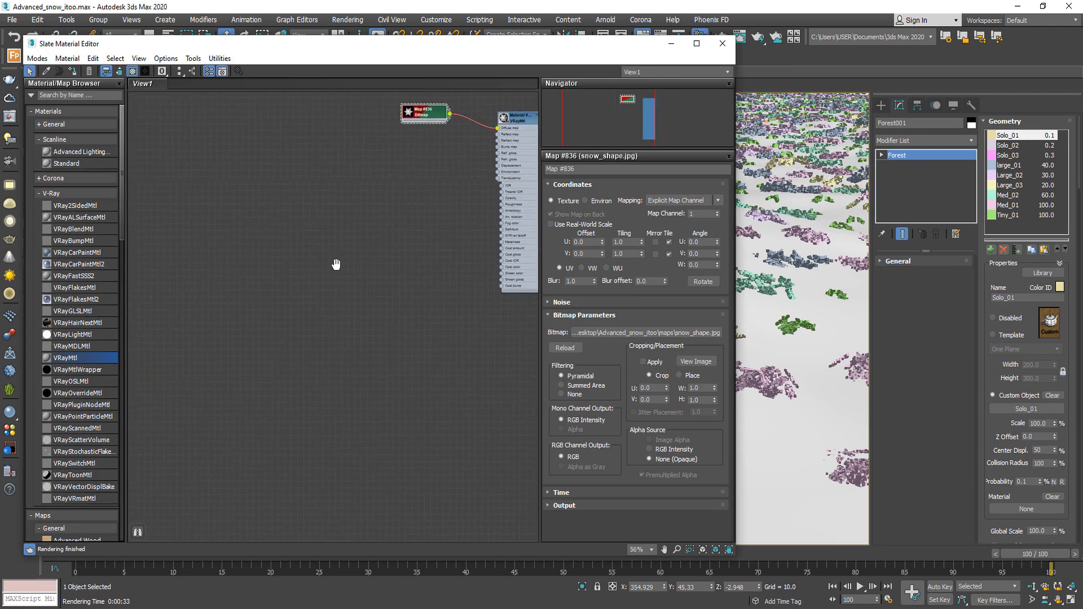
Add a VRayFastSSS2 material with 235/250/255 sub-surface colour, phase function 0.7 and specular amount 0.
double_click(77, 276)
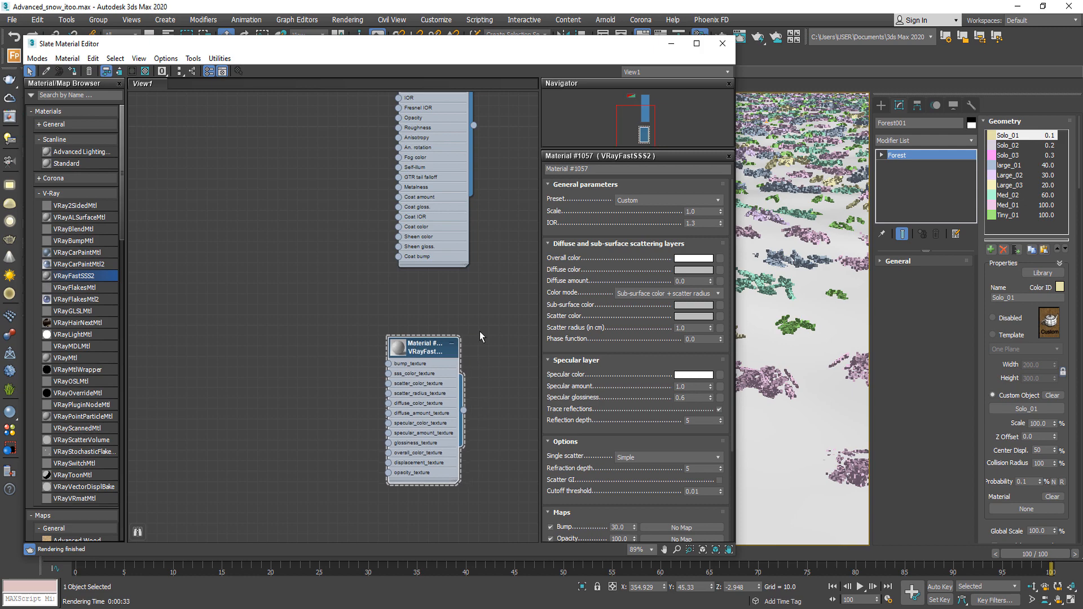
left_click(694, 316)
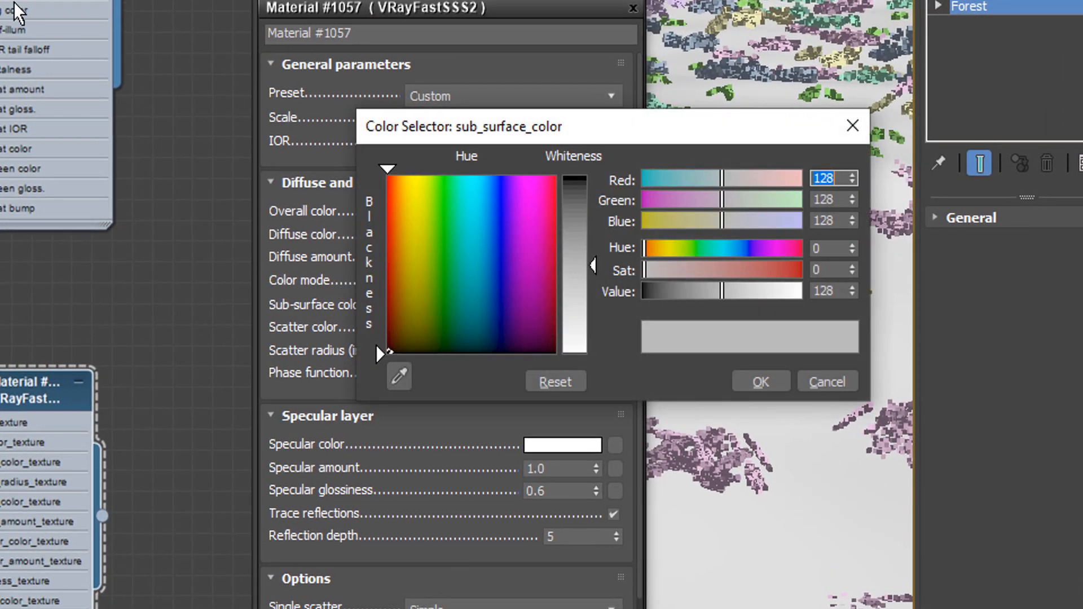
mouse_move(853, 126)
type("235")
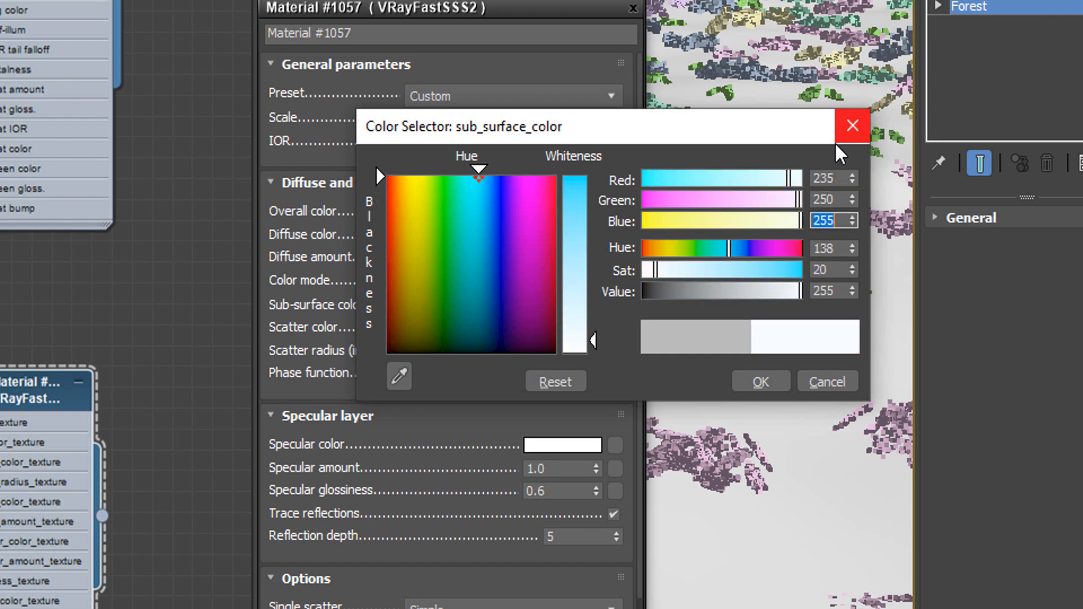
left_click(599, 314)
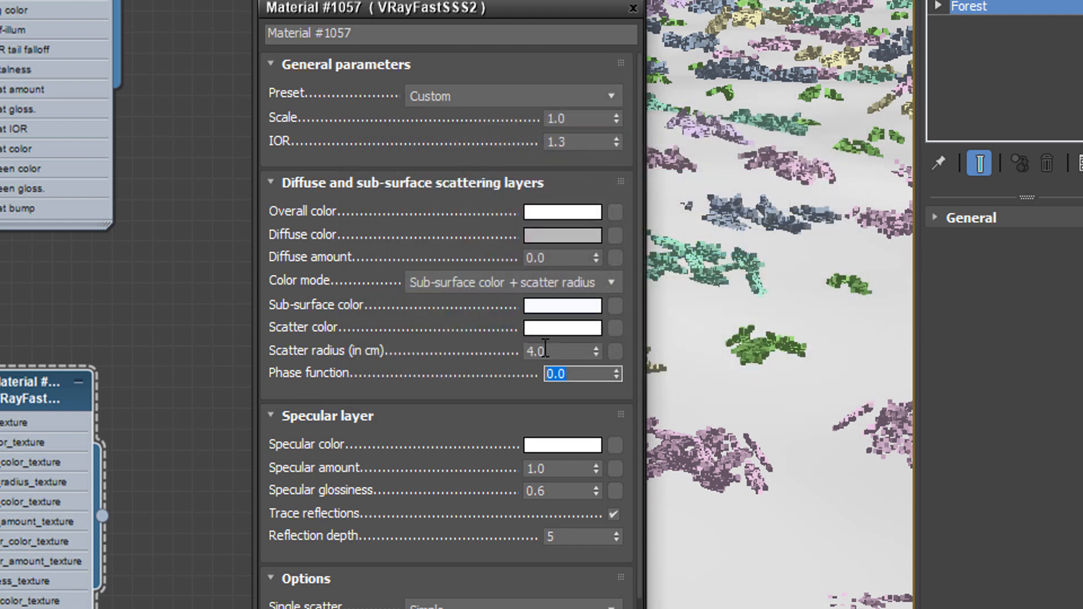
type("0.7")
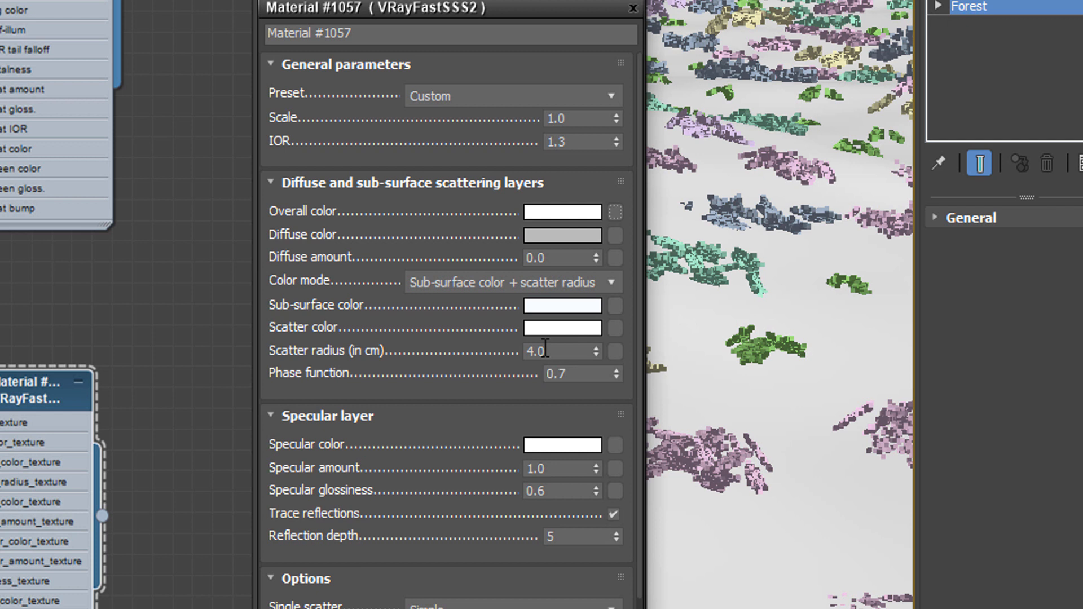
triple_click(560, 468)
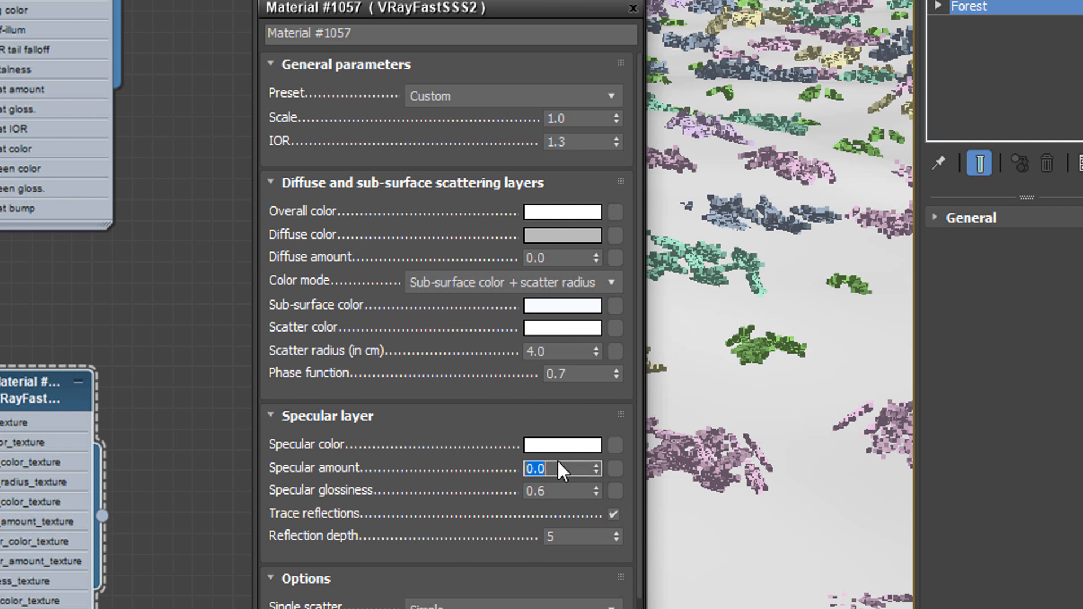
mouse_move(402, 545)
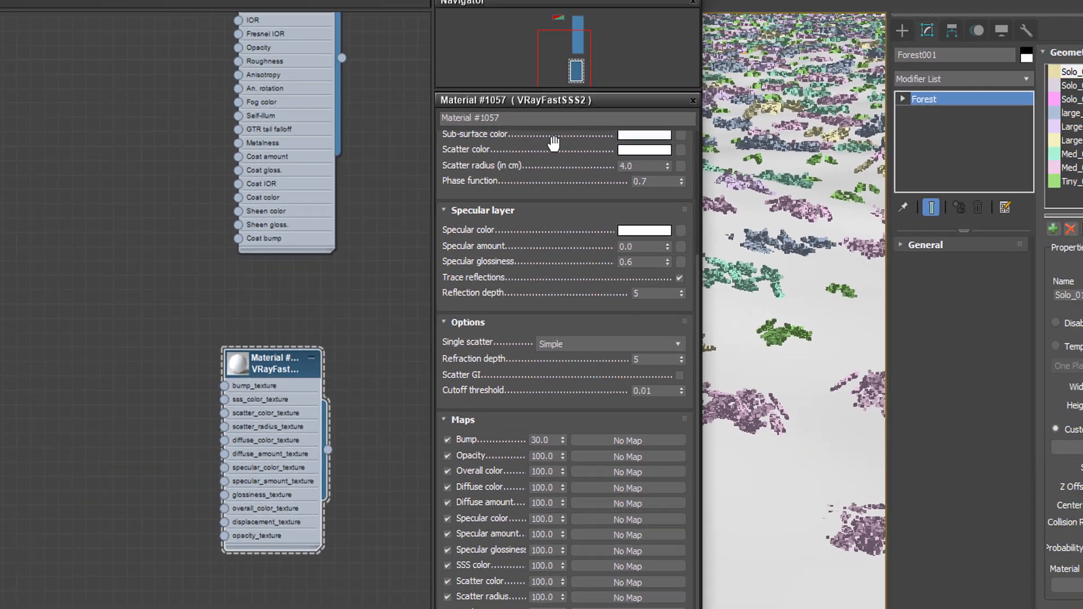
Link the snow material to the Solo_01 Forest item as an instance.
left_click(696, 43)
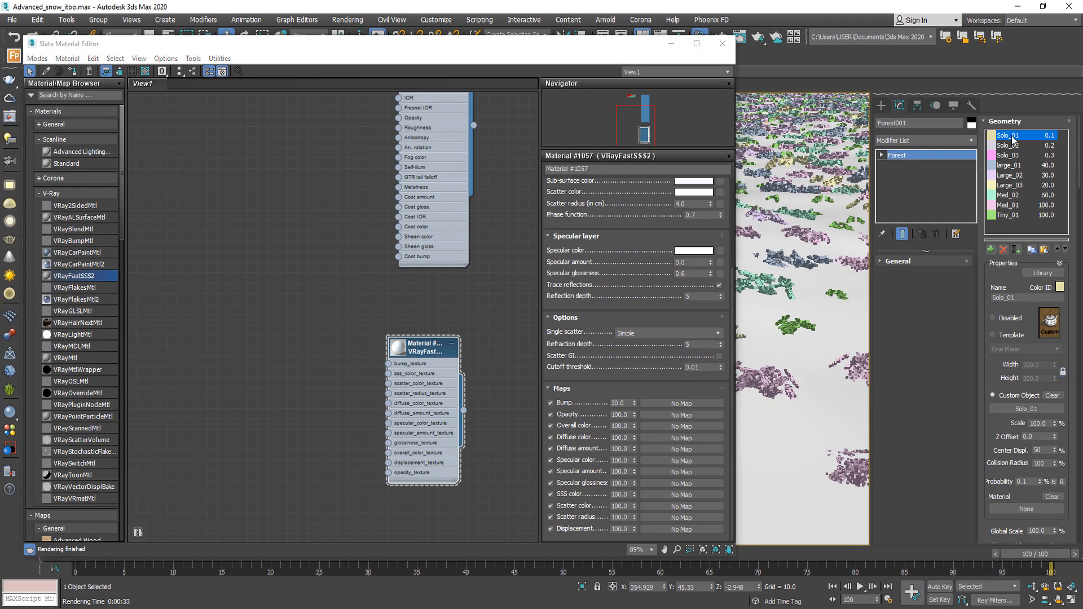
scroll("down", 3)
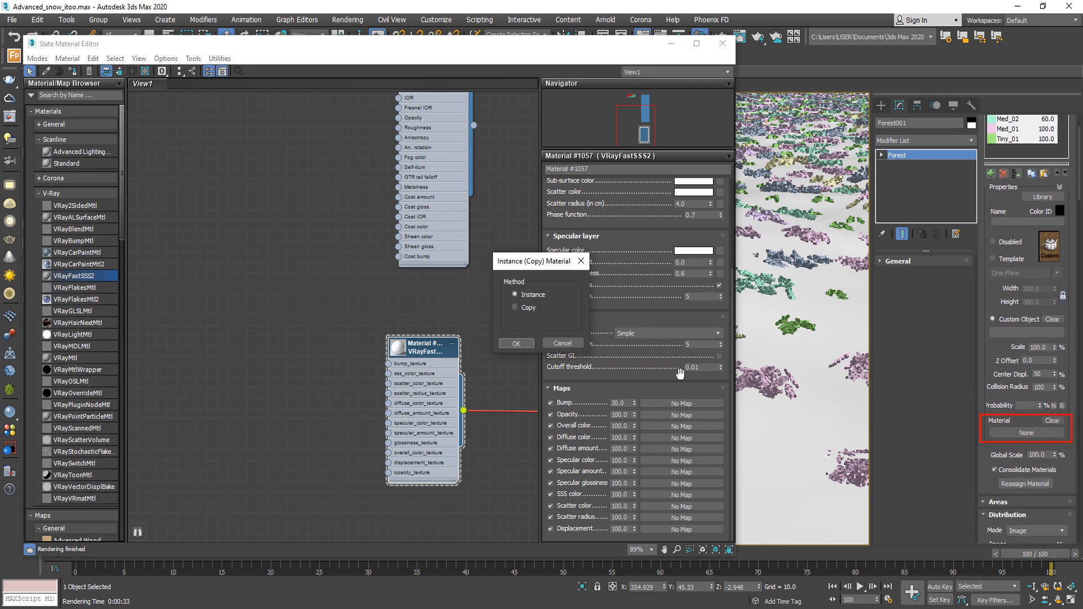
left_click(514, 343)
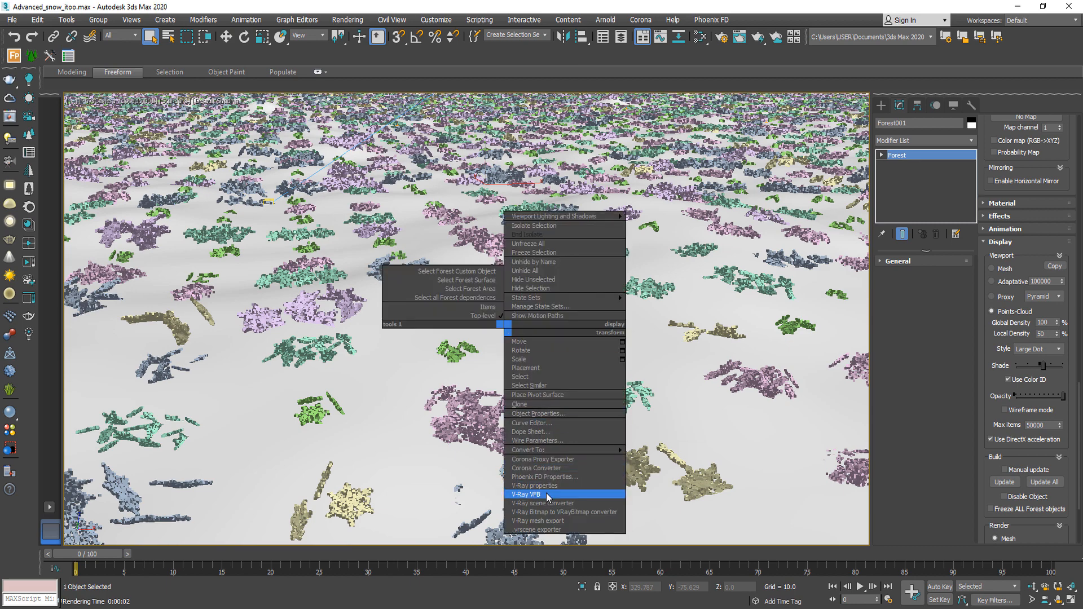
Show the V-Ray frame buffer and render the snow scene again.
left_click(526, 495)
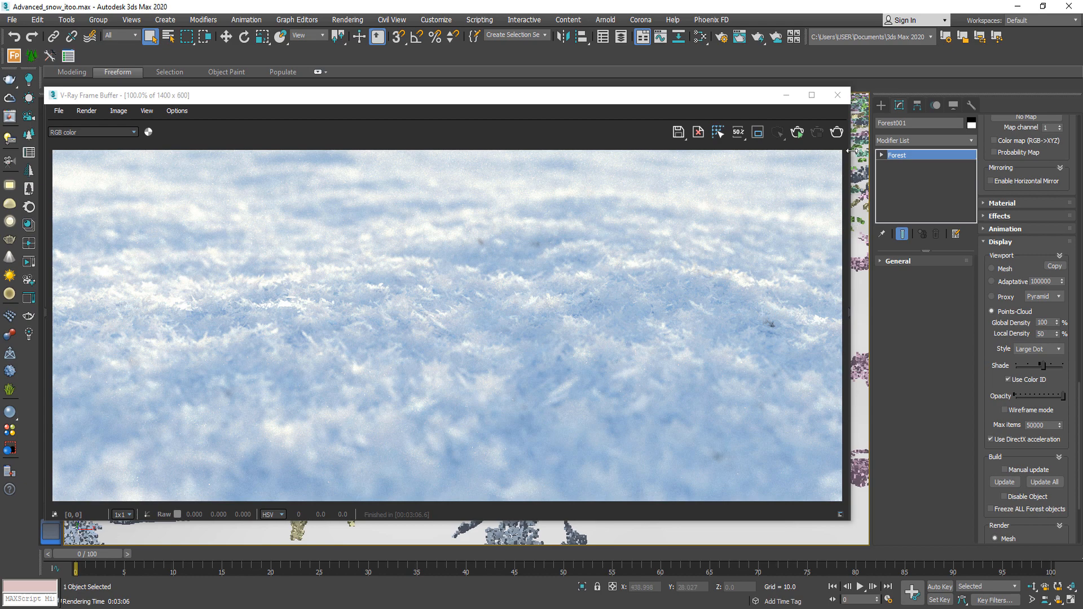
left_click(837, 95)
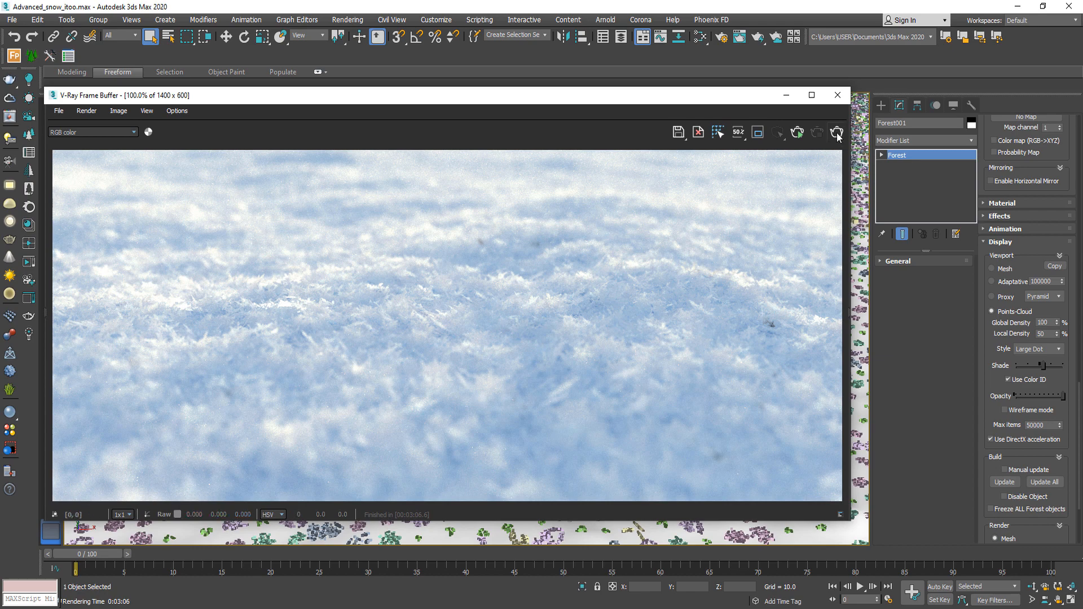
left_click(836, 132)
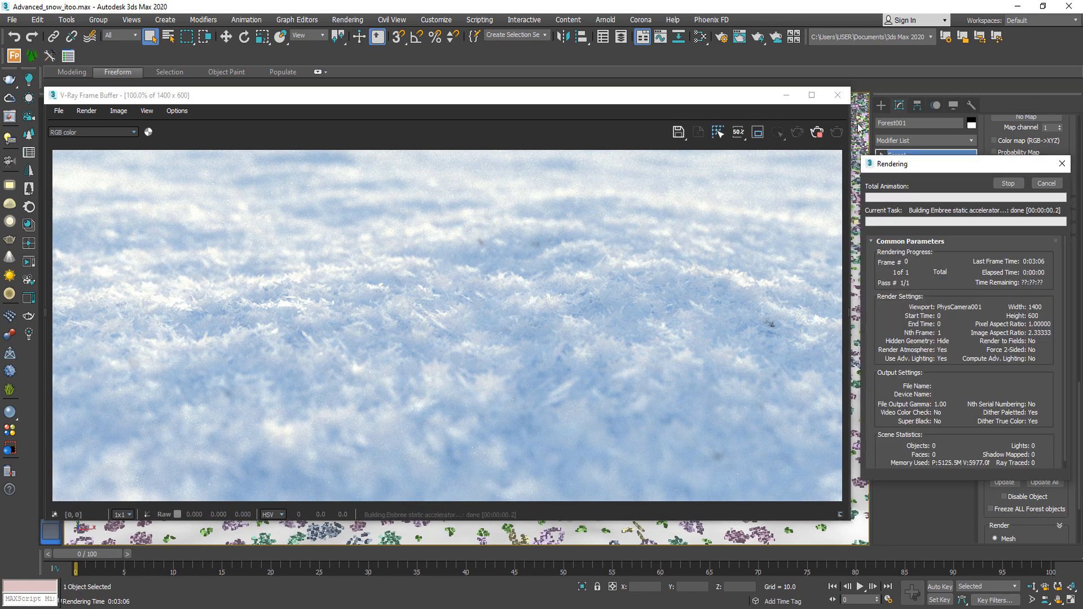